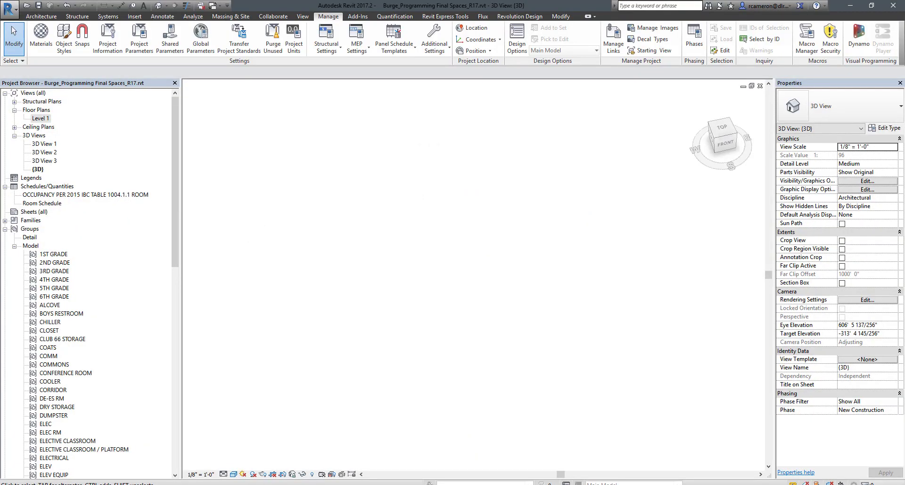
pyautogui.moveTo(511, 281)
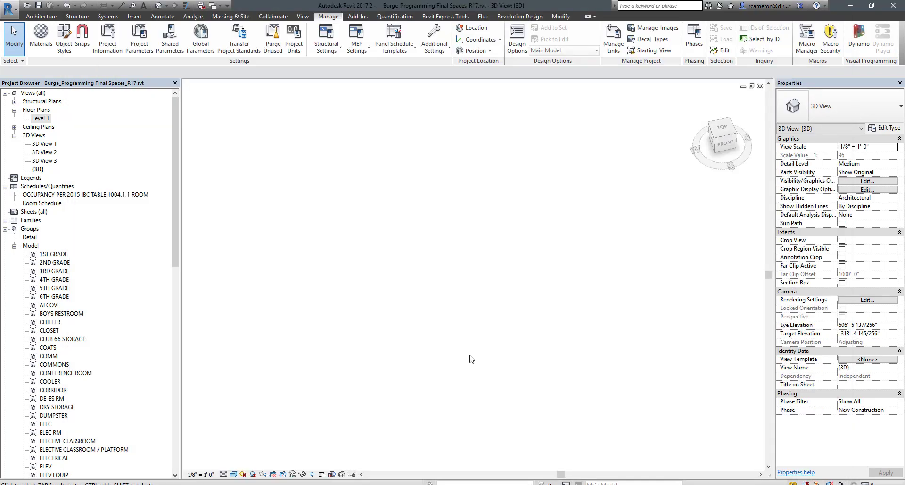
pyautogui.moveTo(469, 316)
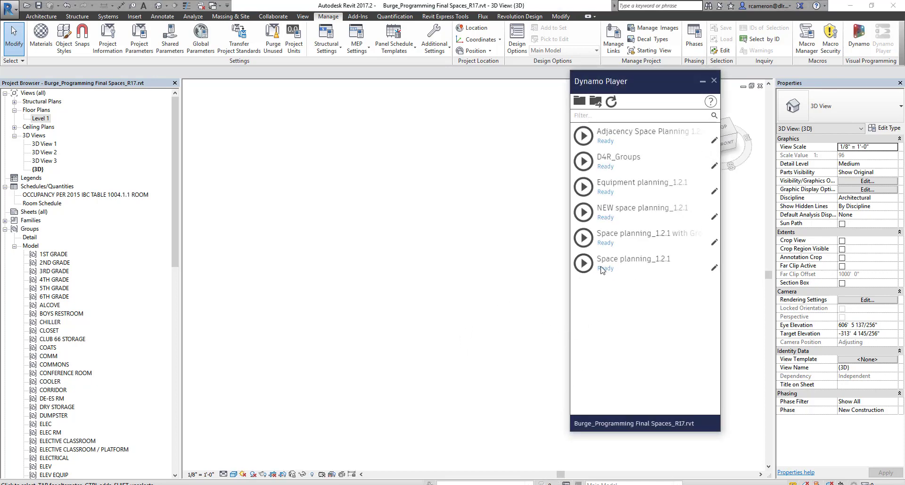
# Run the Space planning_1.2.1 script from Dynamo Player.
pyautogui.click(583, 263)
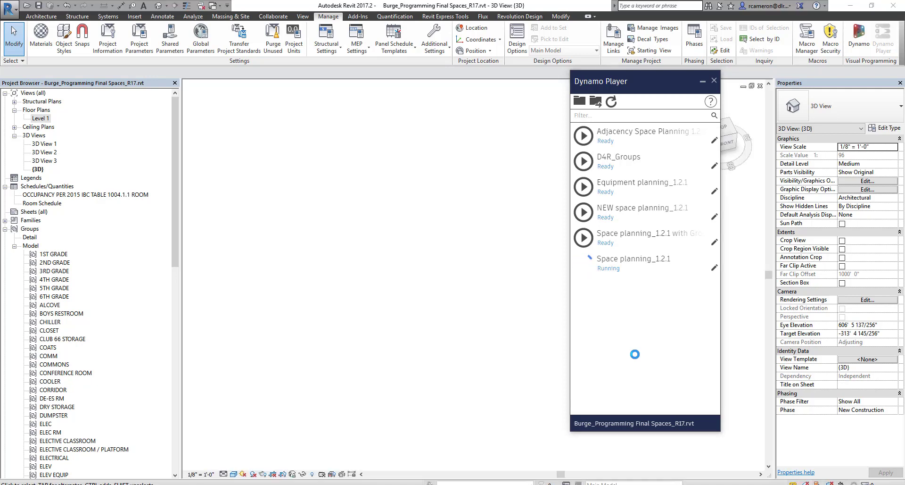
pyautogui.click(583, 263)
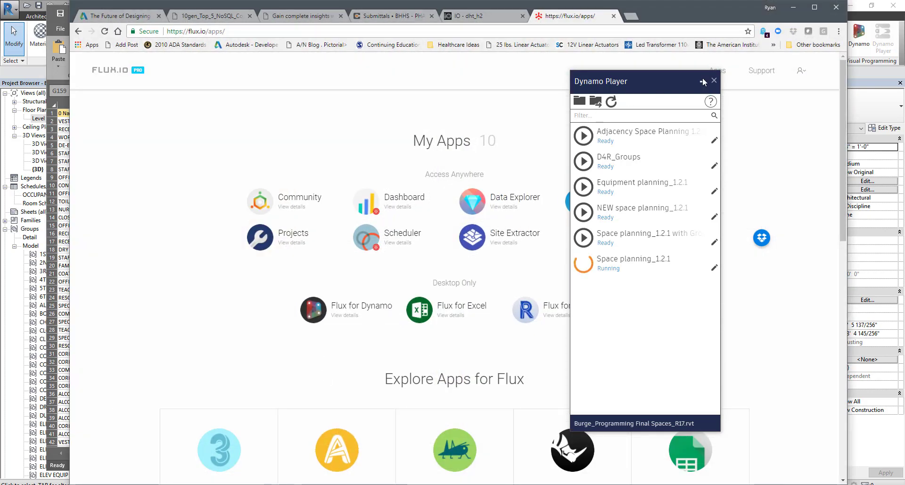
# Bring the Flux.io My Apps page in front of Dynamo Player.
pyautogui.click(714, 81)
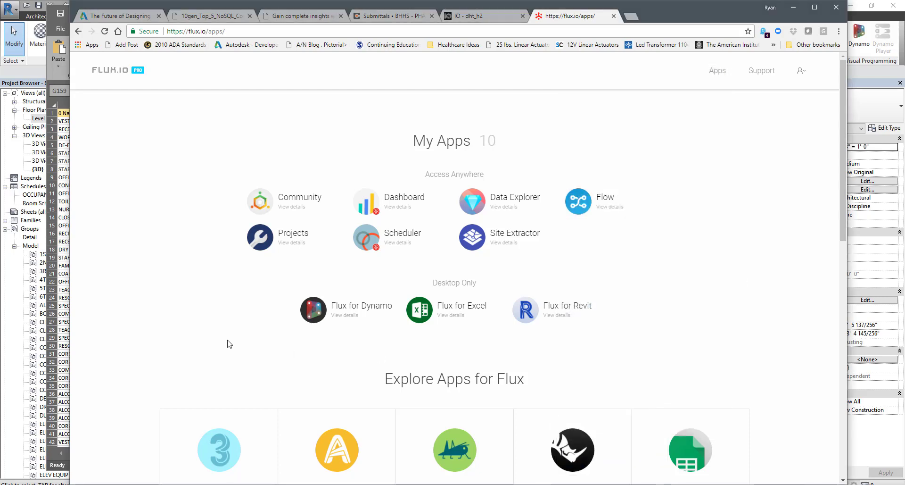
pyautogui.moveTo(212, 341)
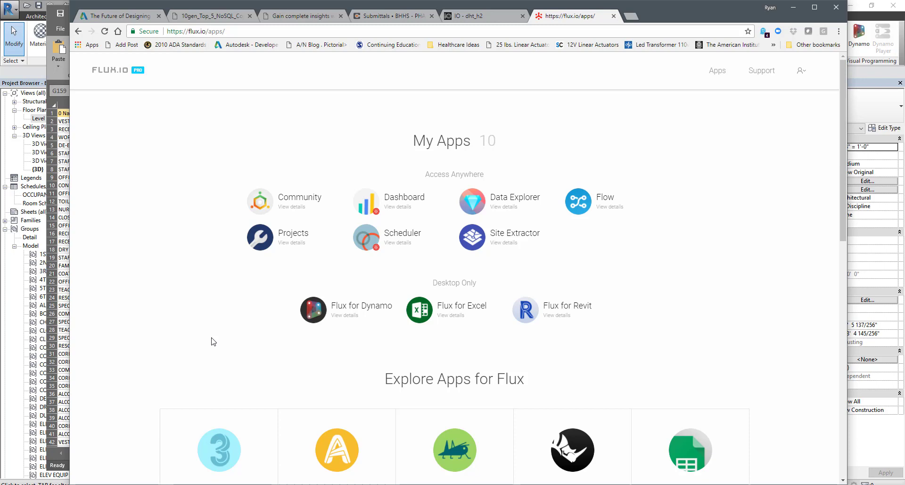
pyautogui.moveTo(211, 330)
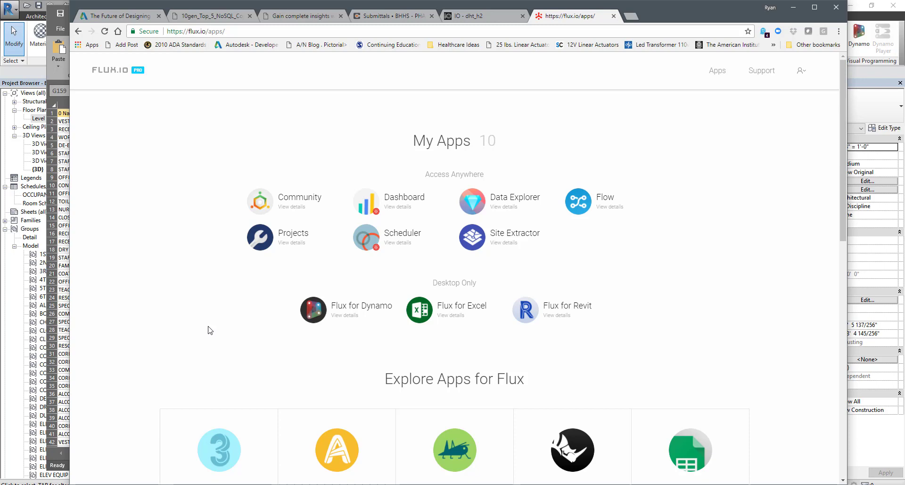
pyautogui.moveTo(235, 379)
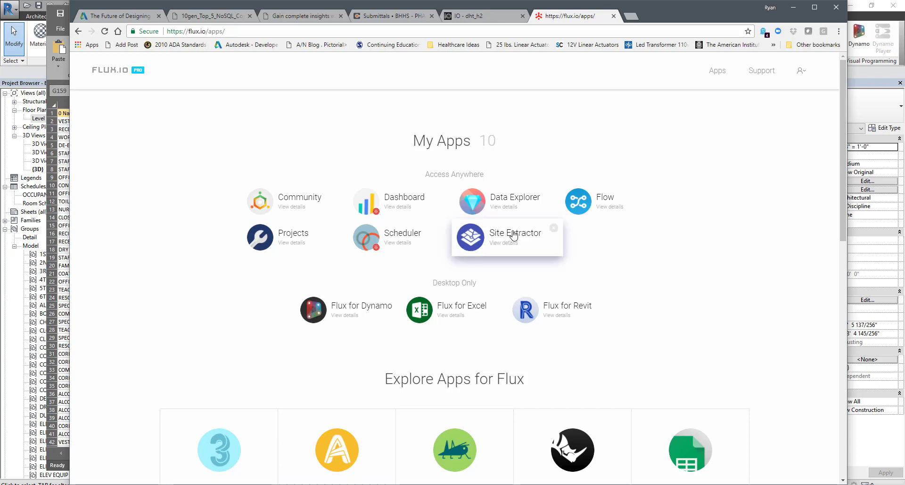
pyautogui.moveTo(497, 241)
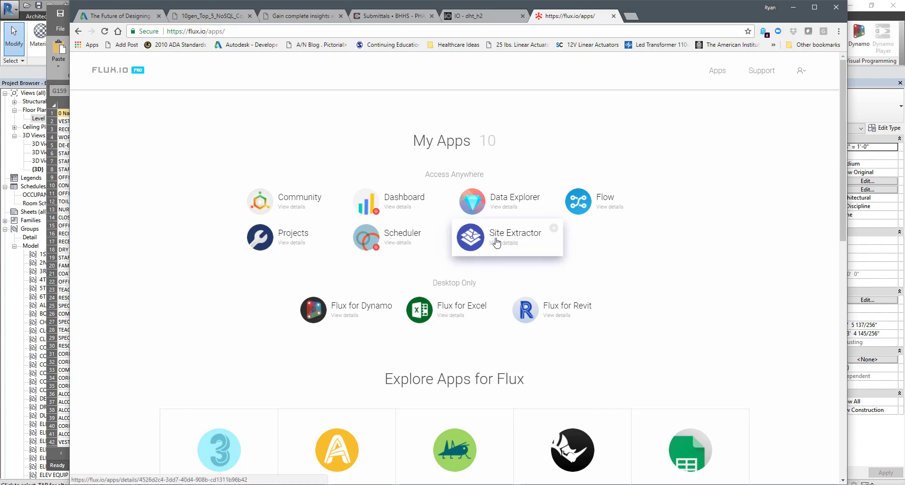
pyautogui.moveTo(500, 242)
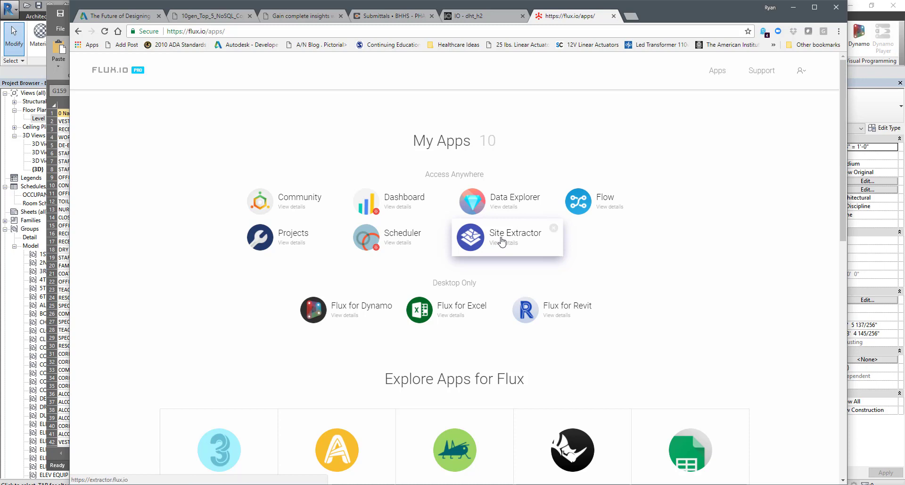
pyautogui.moveTo(505, 240)
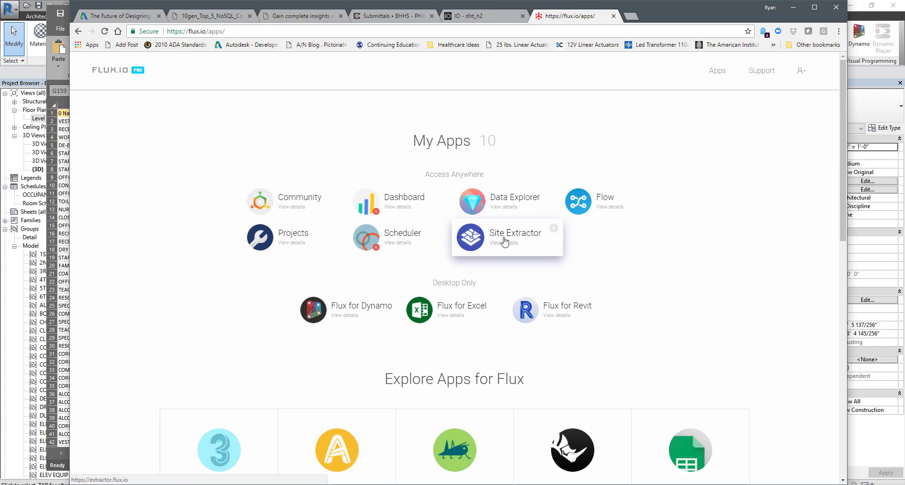
# Launch the Site Extractor app from the Flux My Apps page.
pyautogui.click(506, 239)
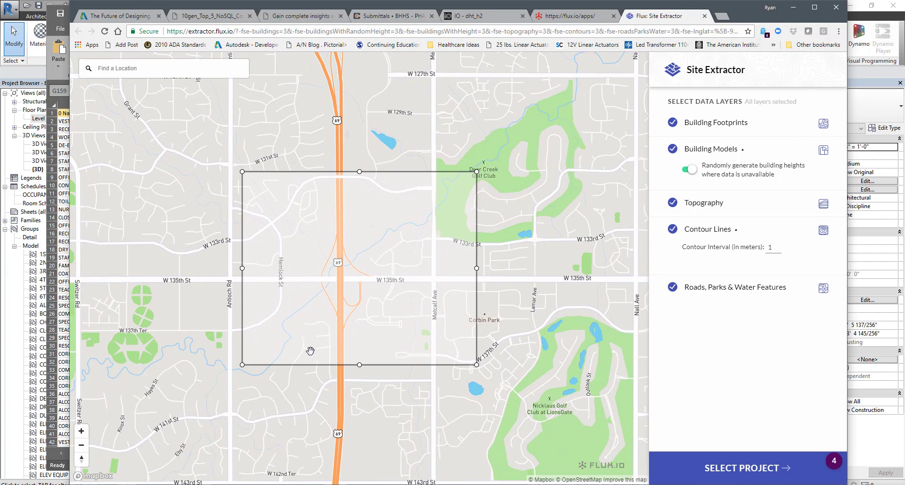
pyautogui.moveTo(301, 311)
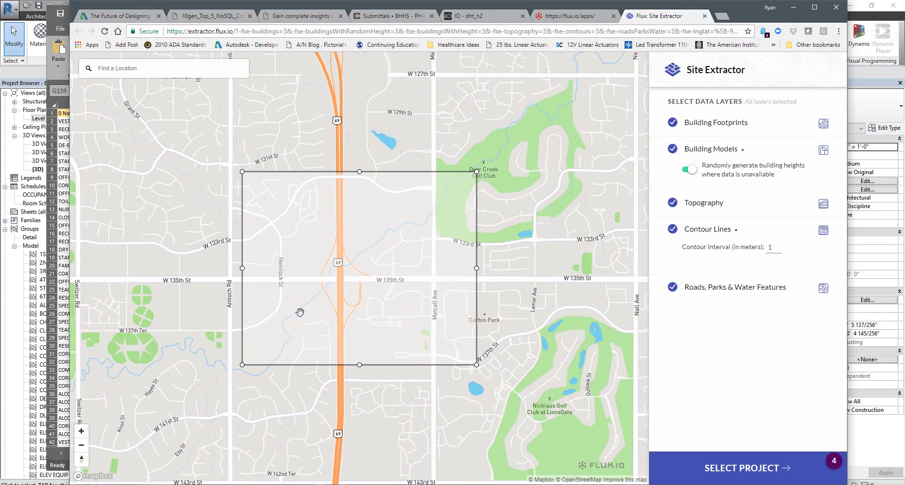
pyautogui.moveTo(315, 336)
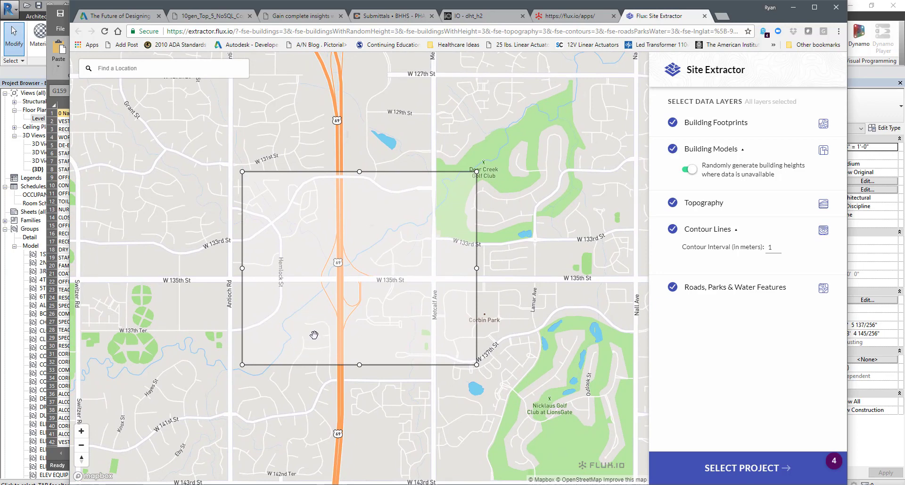
pyautogui.moveTo(480, 340)
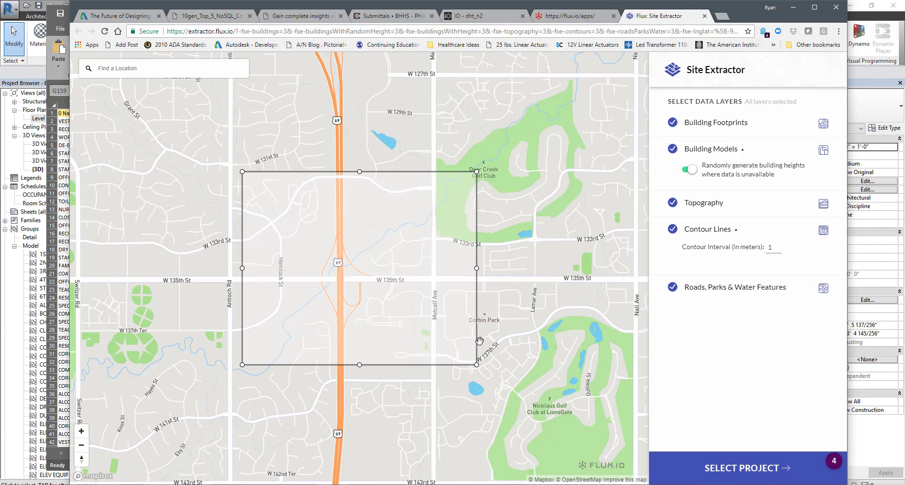
pyautogui.moveTo(696, 411)
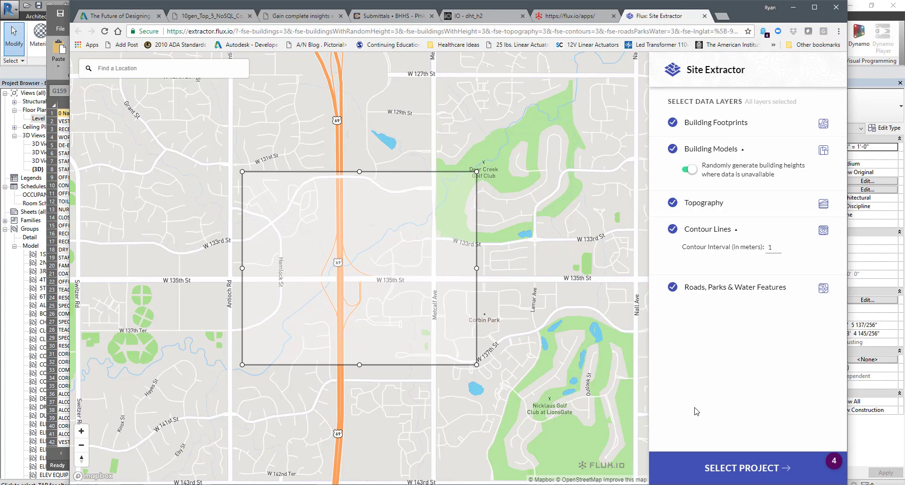
# Send the extracted site data to a new project named 'Prototype Test Fit 2'.
pyautogui.click(746, 467)
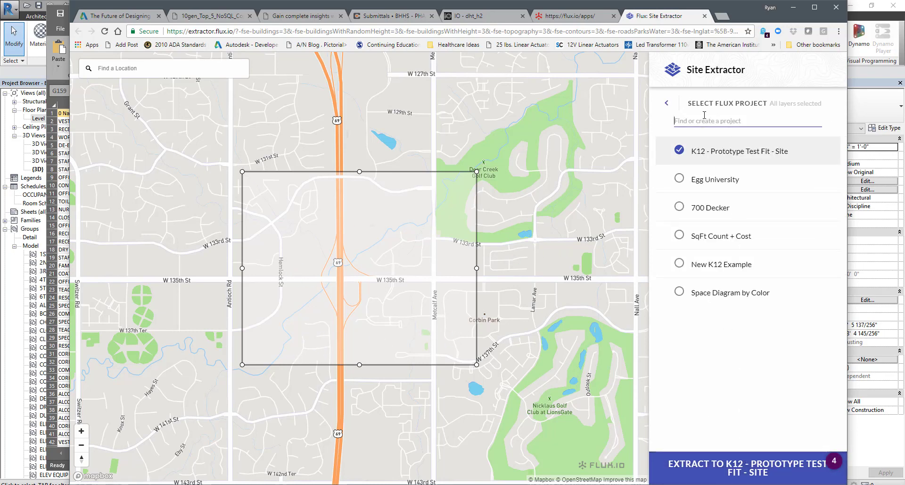
pyautogui.write('Prototype Test Fit 2')
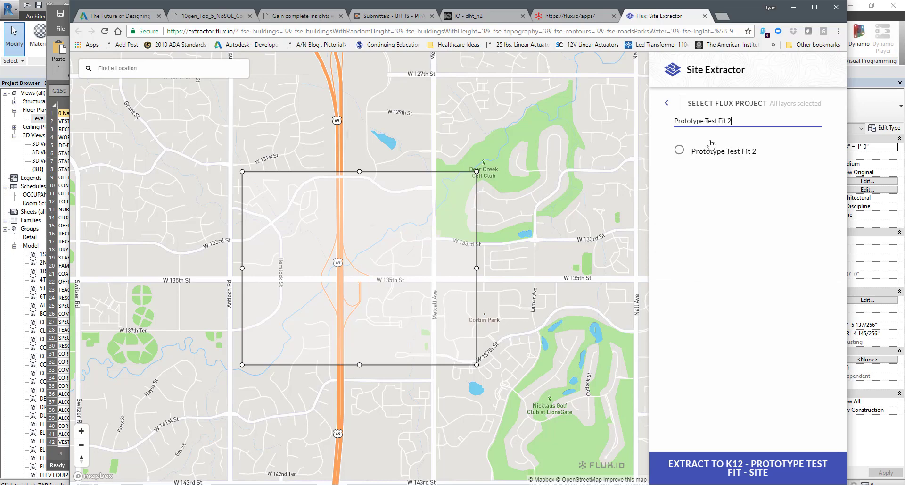
pyautogui.click(679, 150)
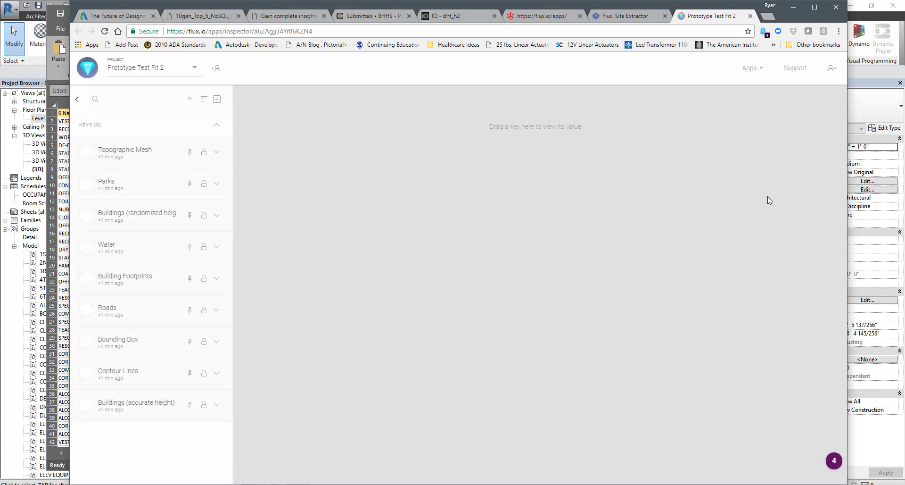
pyautogui.moveTo(136, 162)
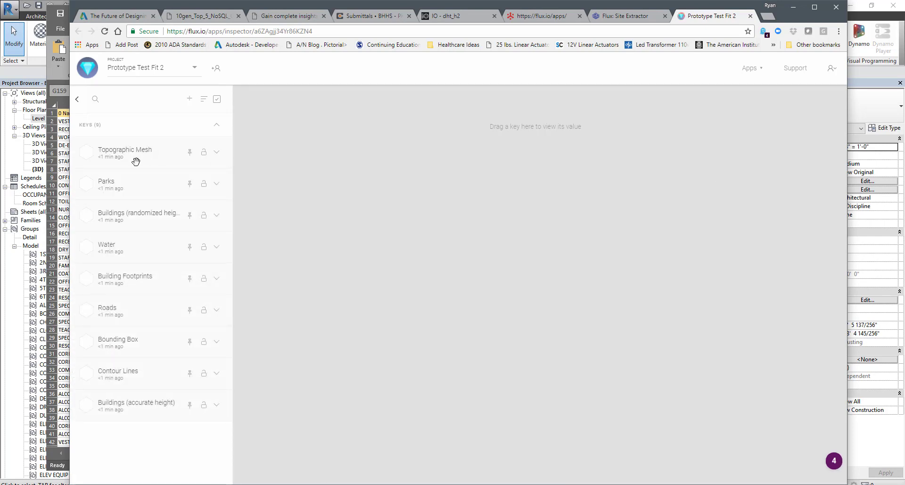
pyautogui.moveTo(132, 316)
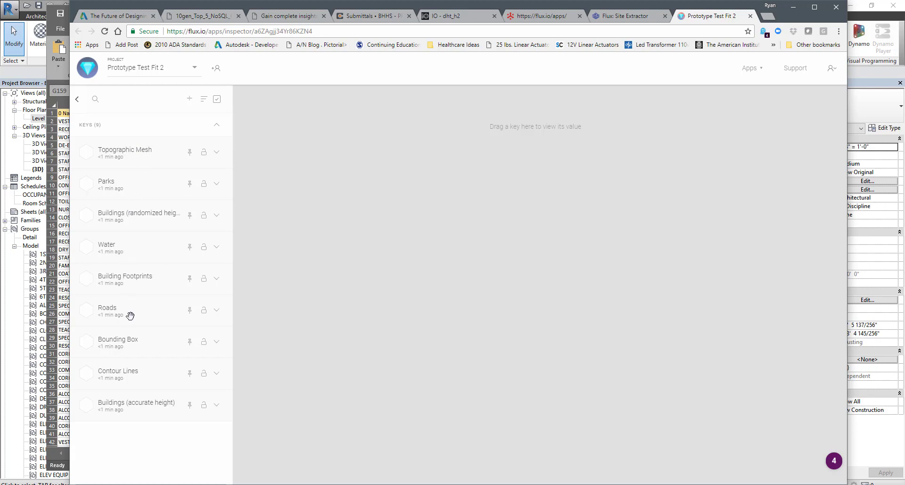
pyautogui.moveTo(124, 377)
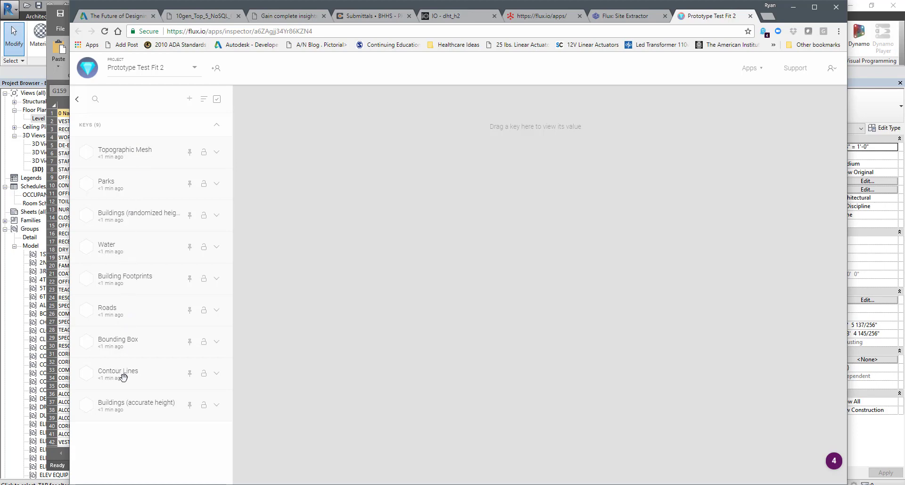
# Show the Contour Lines key in the Flux Data Explorer 3D viewer.
pyautogui.click(118, 371)
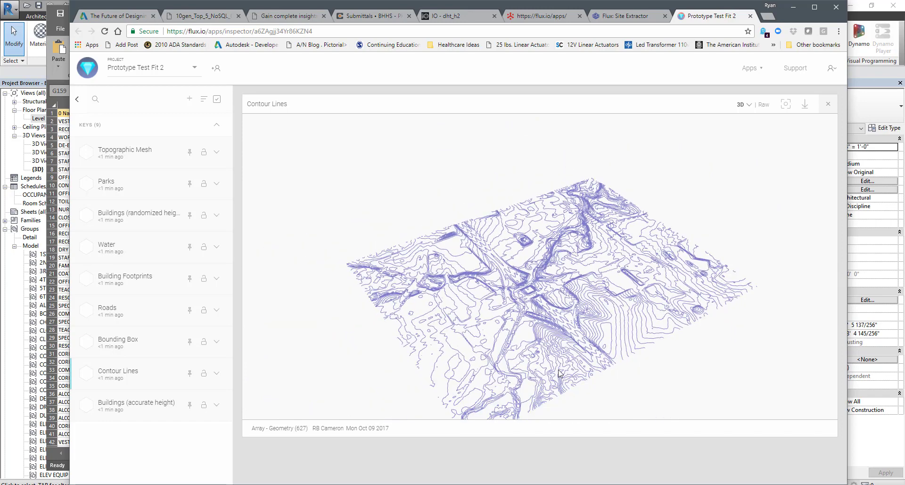
pyautogui.moveTo(108, 307)
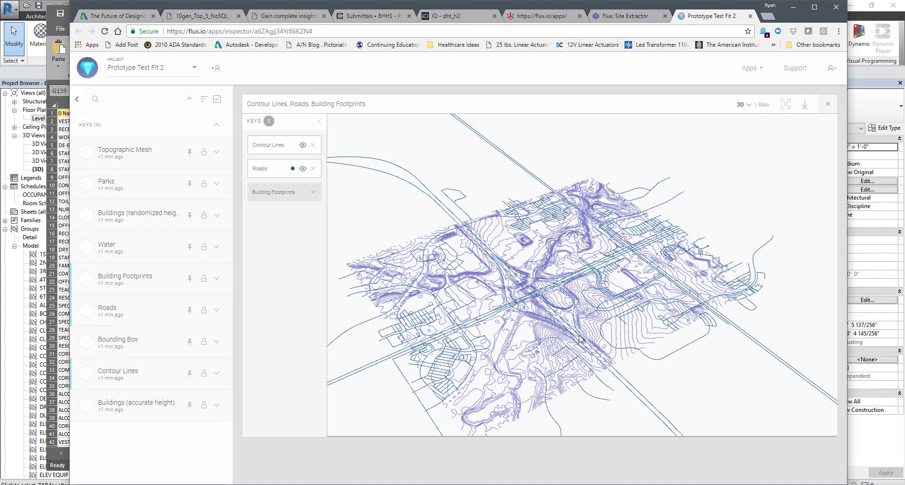
# Turn on Building Footprints in 3D and zoom in around the highway interchange.
pyautogui.click(303, 192)
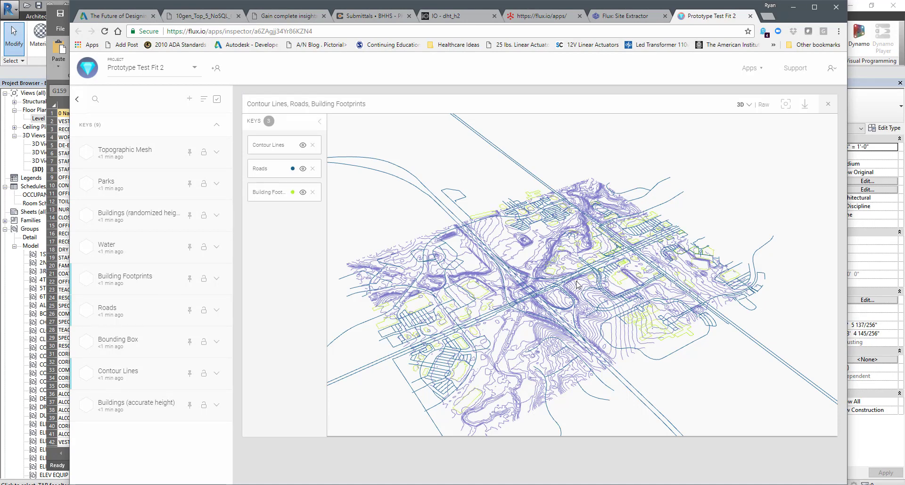
pyautogui.moveTo(610, 339)
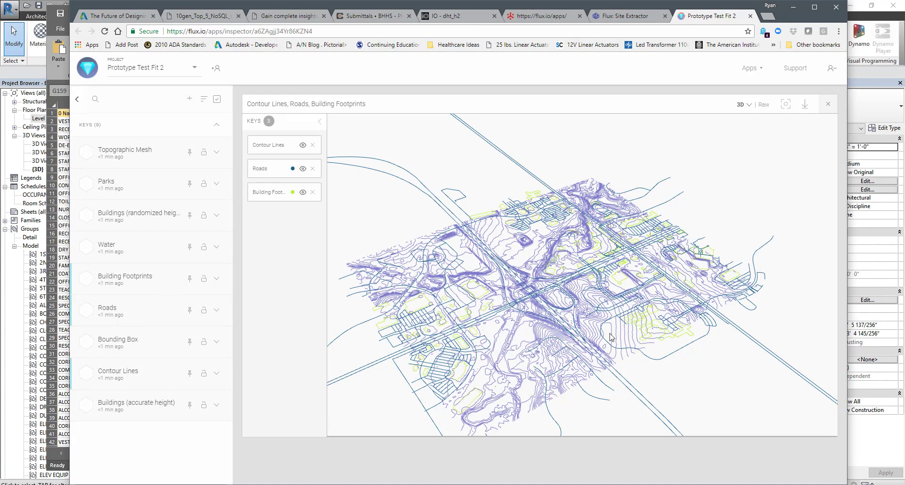
pyautogui.moveTo(612, 337); pyautogui.dragTo(565, 317)
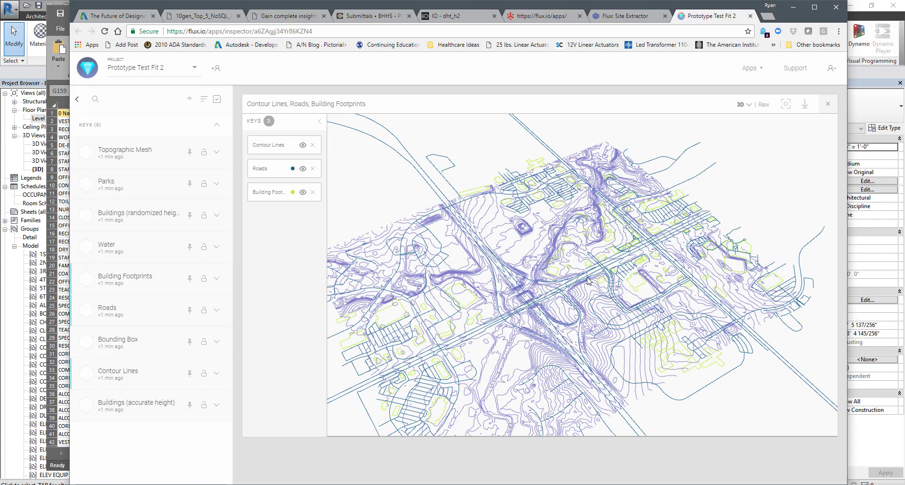
pyautogui.moveTo(591, 207)
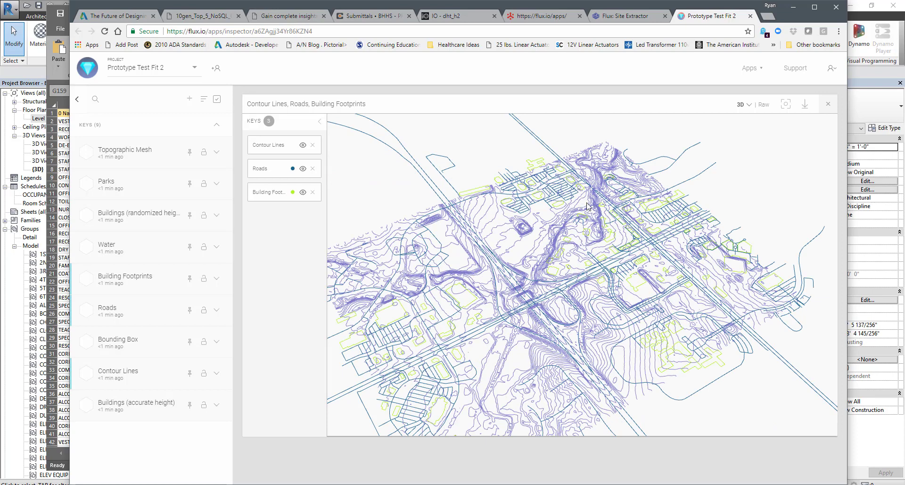
pyautogui.moveTo(137, 175)
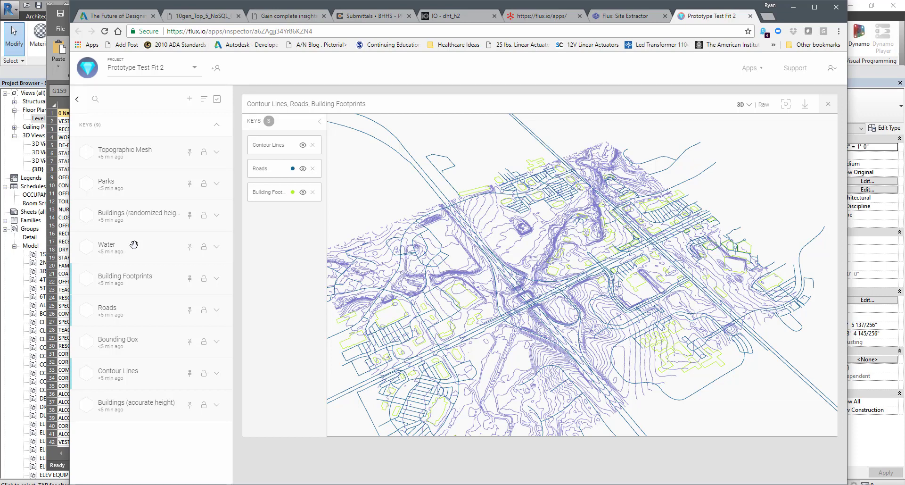
pyautogui.moveTo(190, 349)
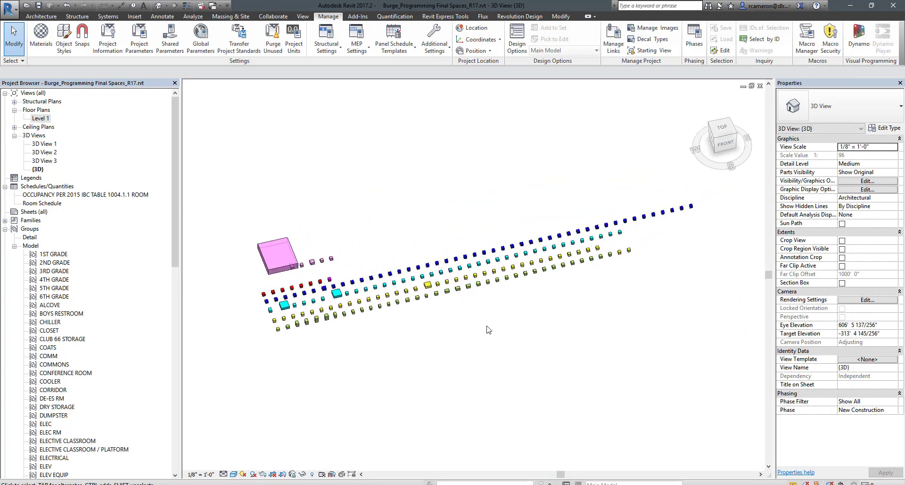
pyautogui.moveTo(316, 320)
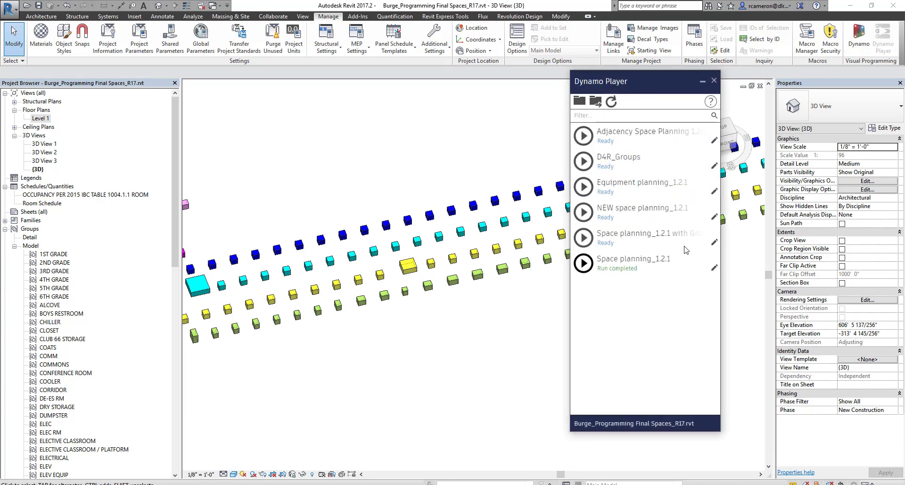
# Run Adjacency Space Planning, dismiss the Flux update notice, and open the Level 1 plan.
pyautogui.click(582, 135)
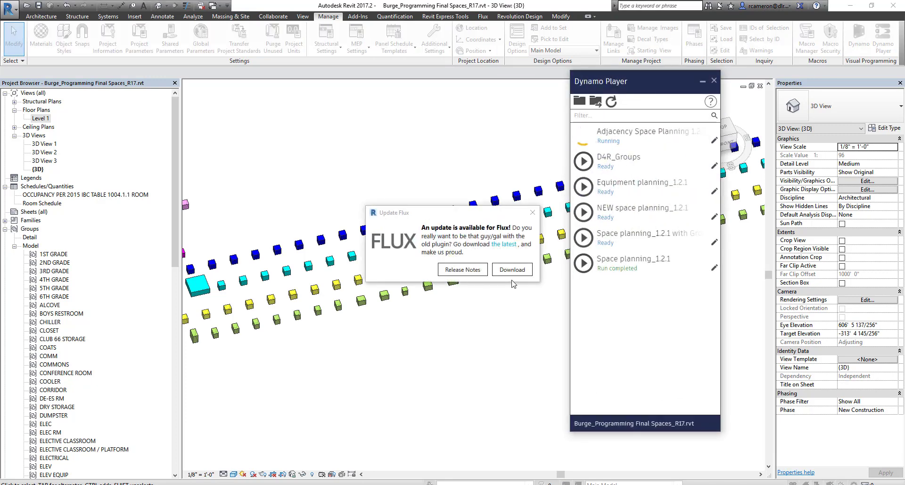
pyautogui.click(533, 212)
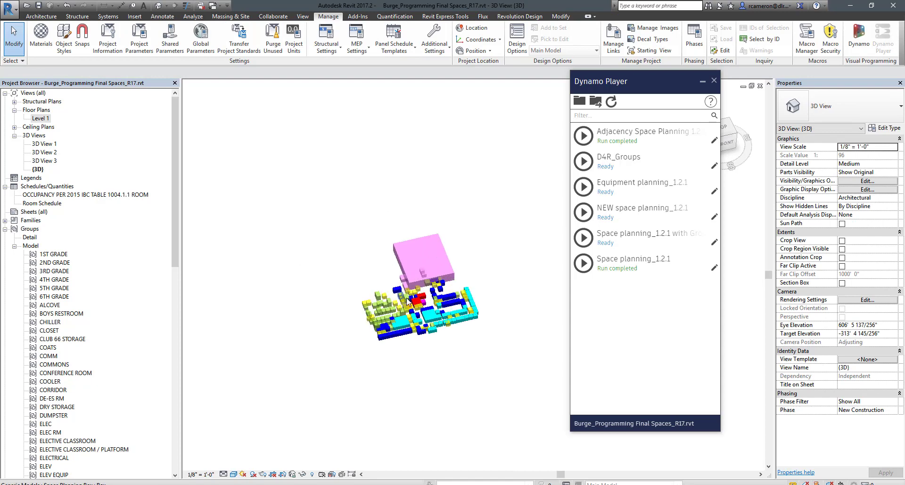
pyautogui.doubleClick(41, 118)
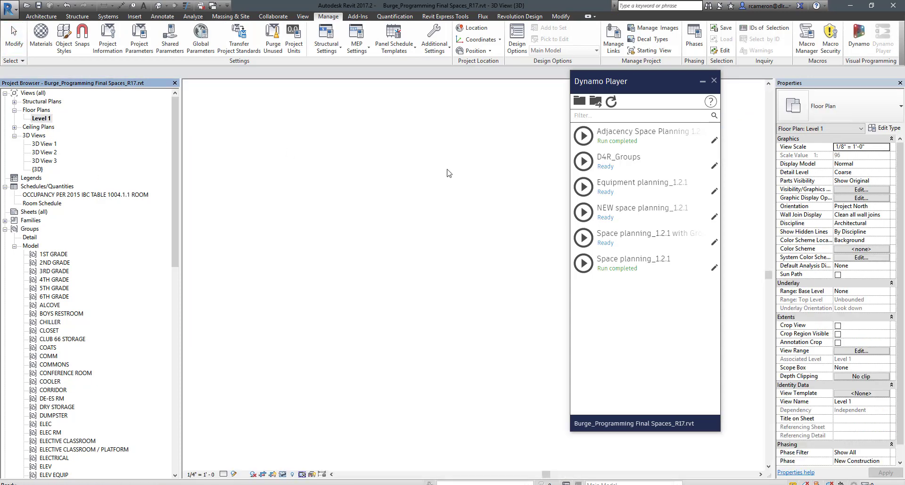
# Minimize Dynamo Player and stretch a yellow circulation box into a corridor bar.
pyautogui.click(583, 262)
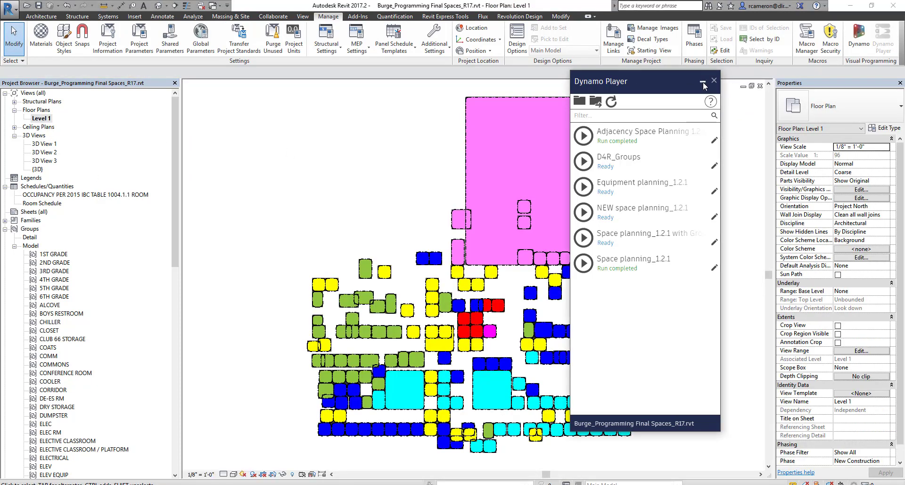
pyautogui.click(714, 80)
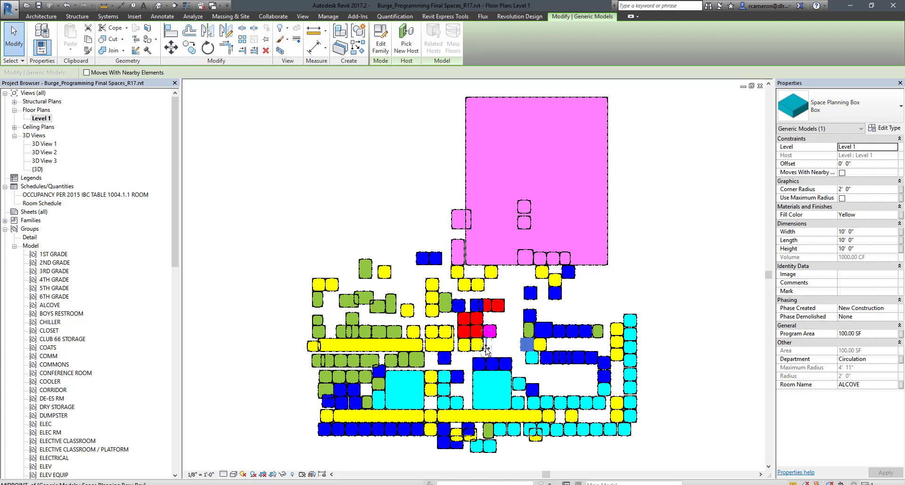
pyautogui.moveTo(525, 343); pyautogui.dragTo(621, 346)
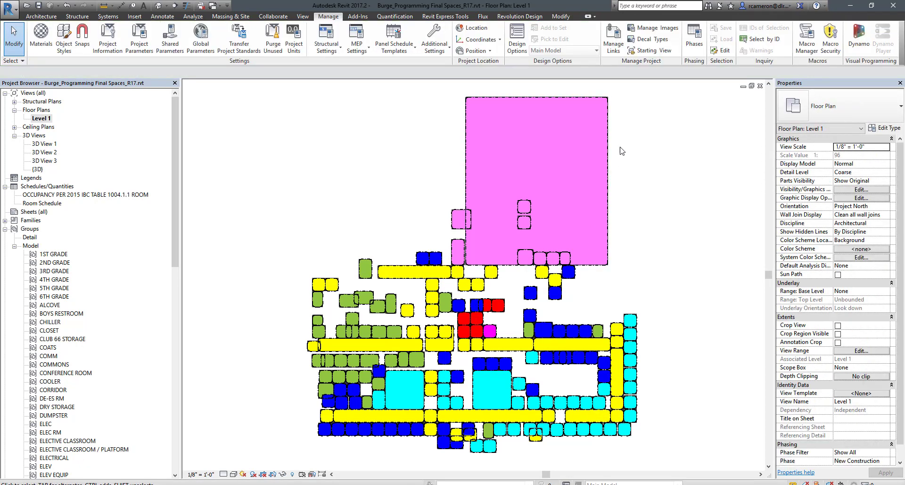
# Shift the small pink storage box upward and lengthen it into a narrow bar.
pyautogui.click(536, 169)
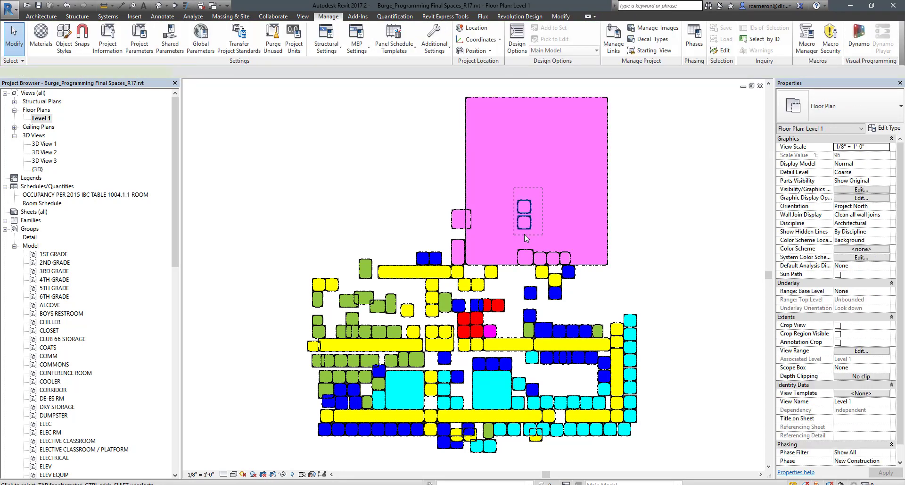
pyautogui.click(524, 223)
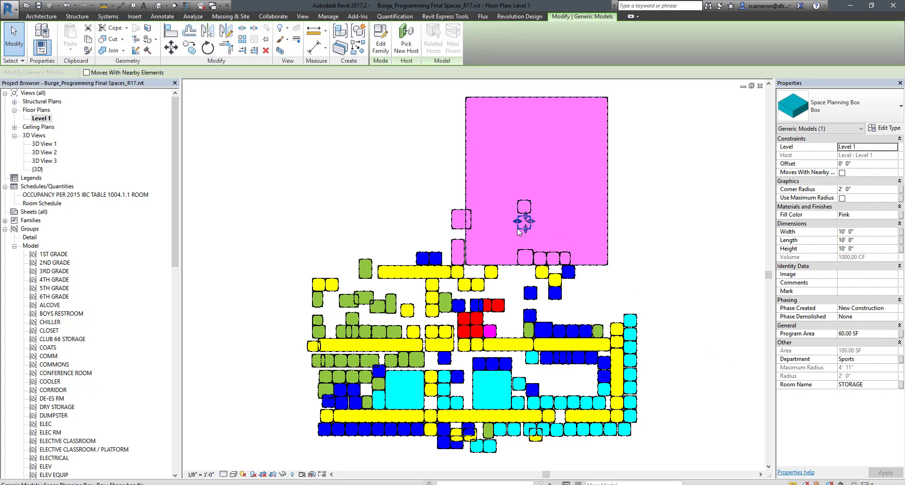
pyautogui.moveTo(514, 222); pyautogui.dragTo(508, 222)
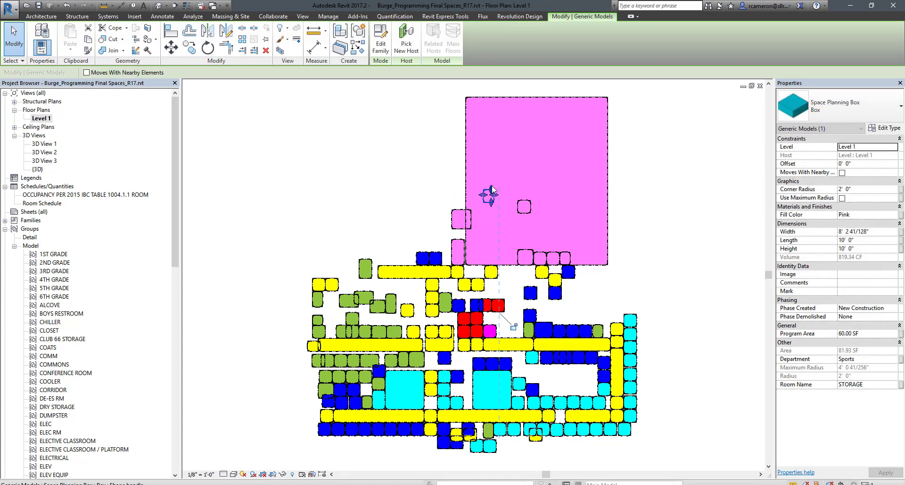
pyautogui.moveTo(490, 191); pyautogui.dragTo(489, 121)
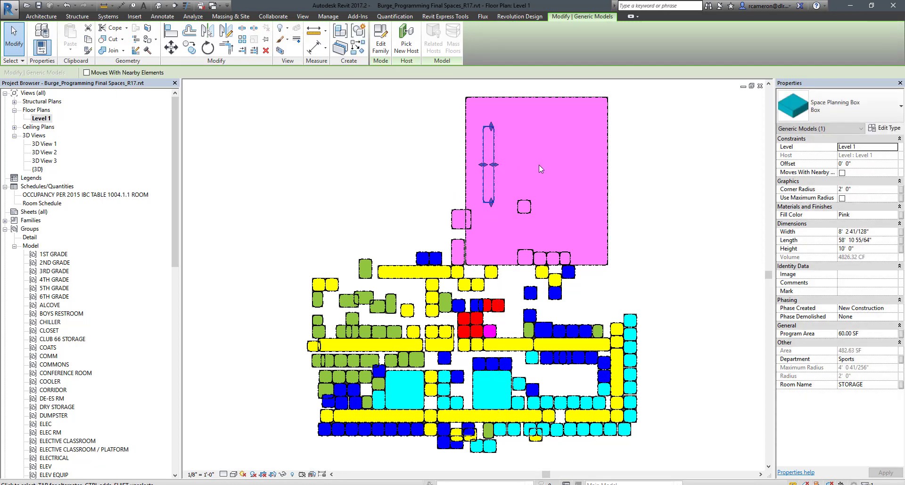
pyautogui.click(328, 16)
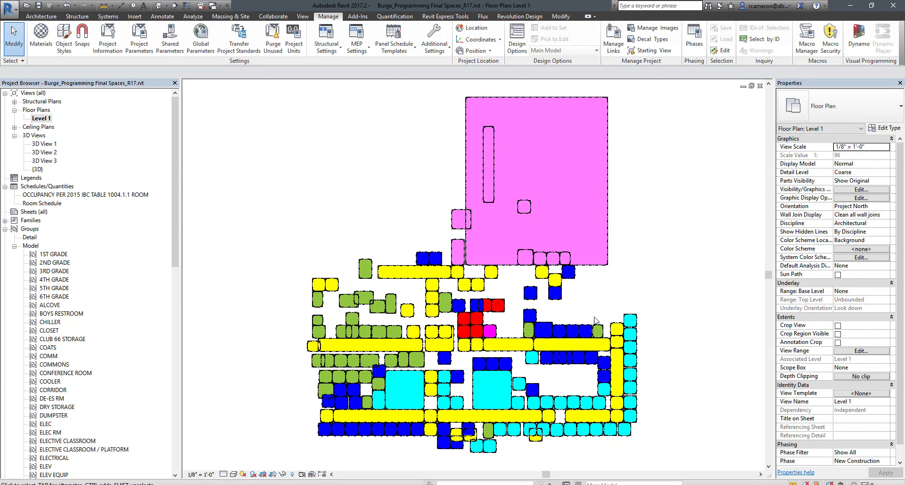
pyautogui.moveTo(595, 320); pyautogui.dragTo(493, 324)
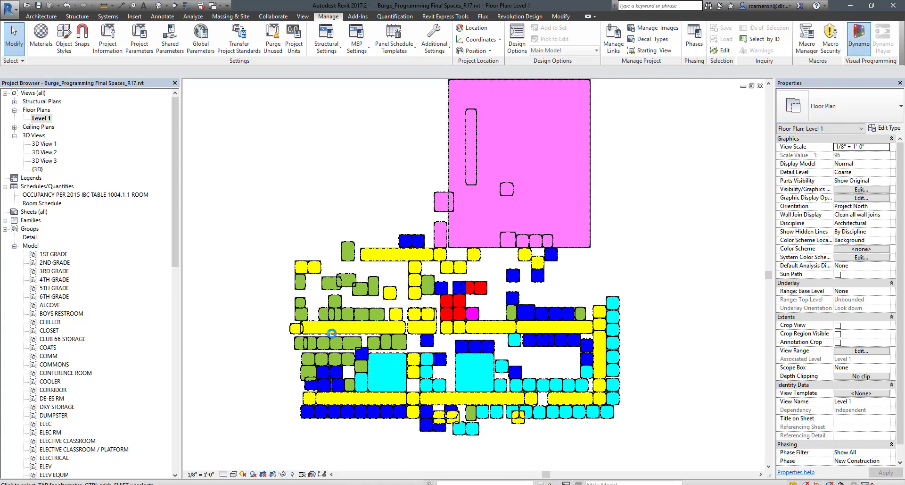
pyautogui.moveTo(266, 458)
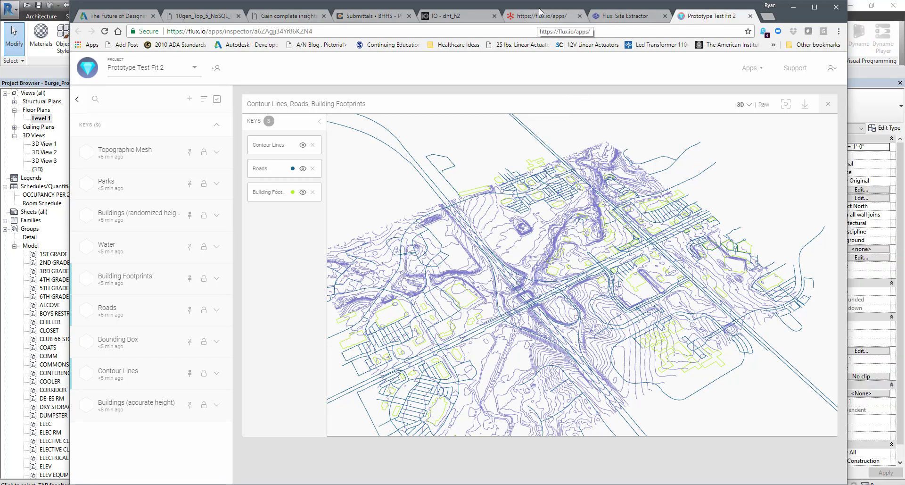
pyautogui.moveTo(698, 52)
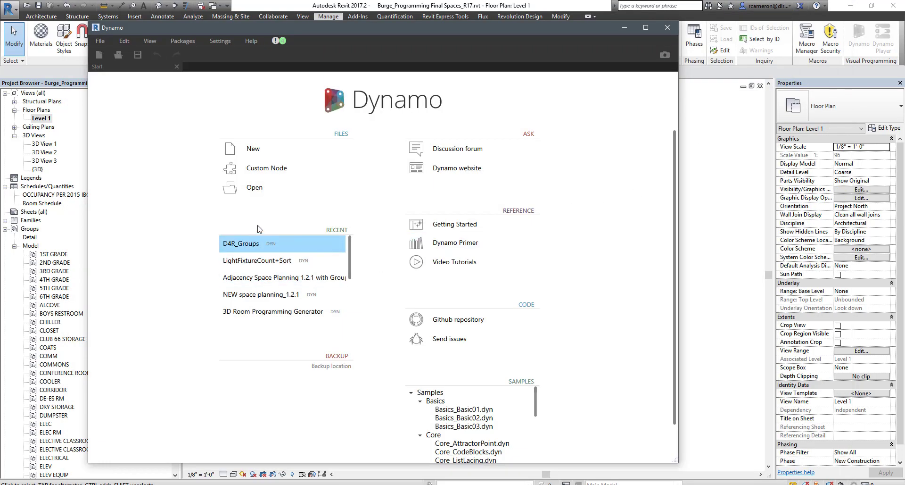
pyautogui.moveTo(274, 241)
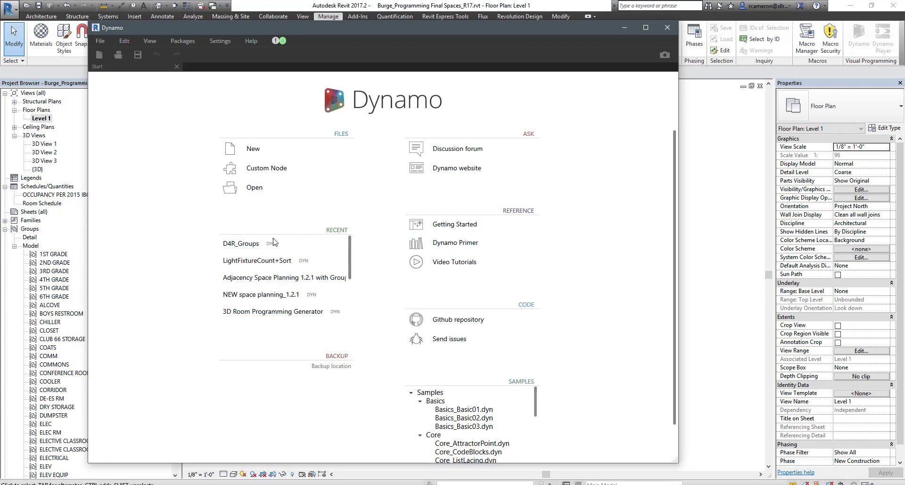
pyautogui.moveTo(365, 396)
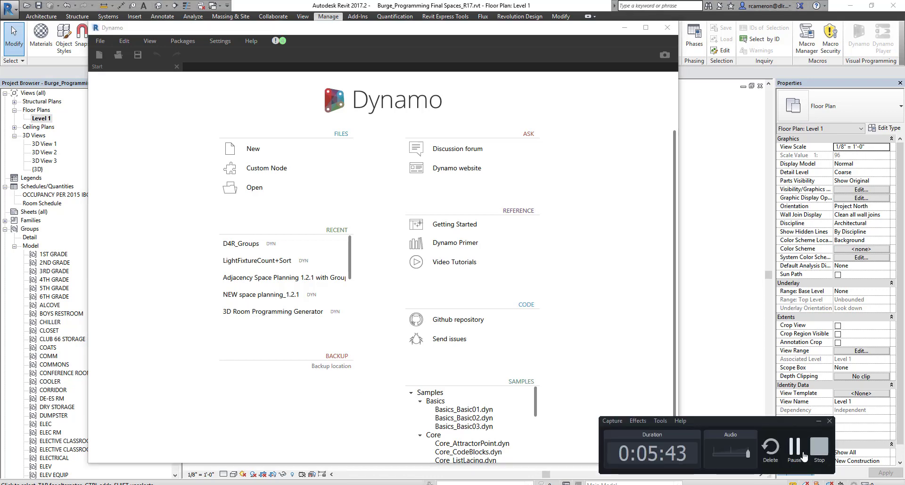
# Open the Adjacency Space Planning 1.2.1 with Groups.dyn script in Dynamo.
pyautogui.click(254, 187)
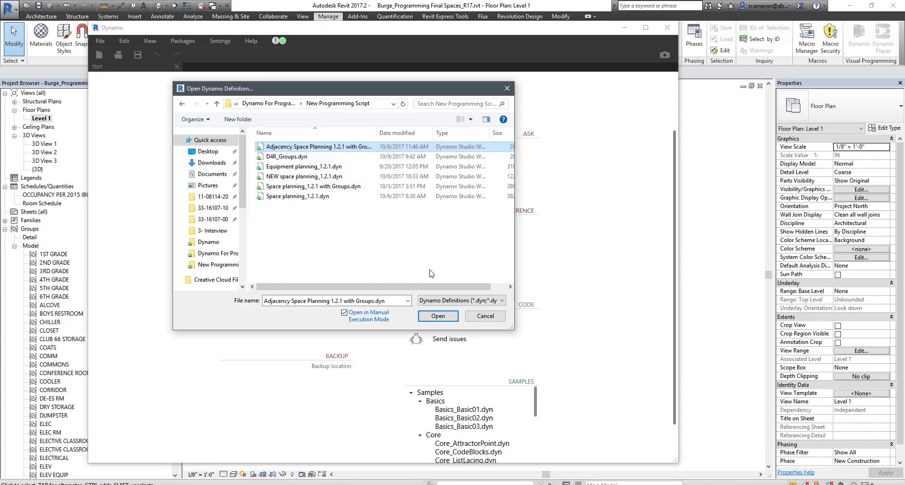
pyautogui.click(485, 315)
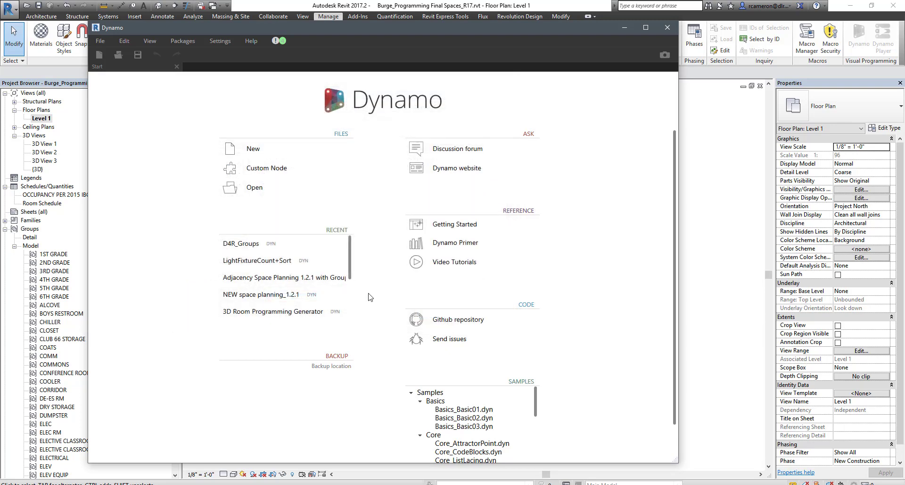
pyautogui.moveTo(379, 297)
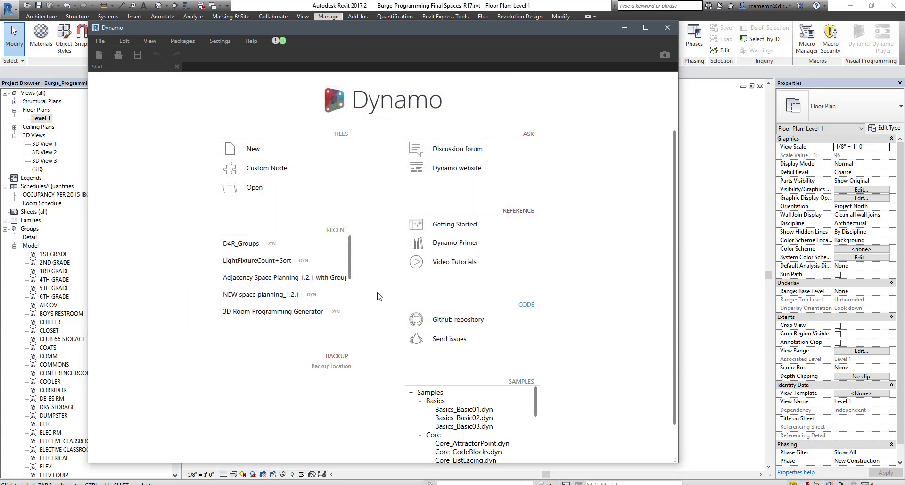
pyautogui.click(284, 277)
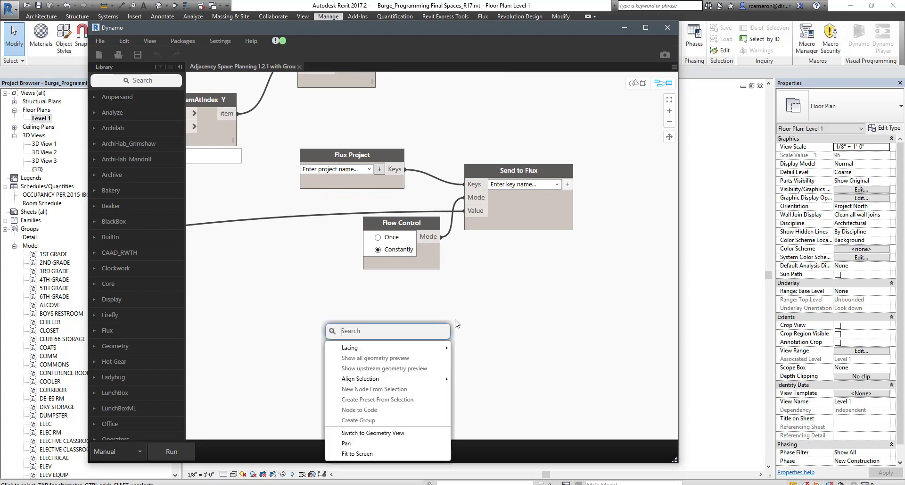
# Search 'flux' to add a Flux Project node and select the destination Flux project.
pyautogui.write('f')
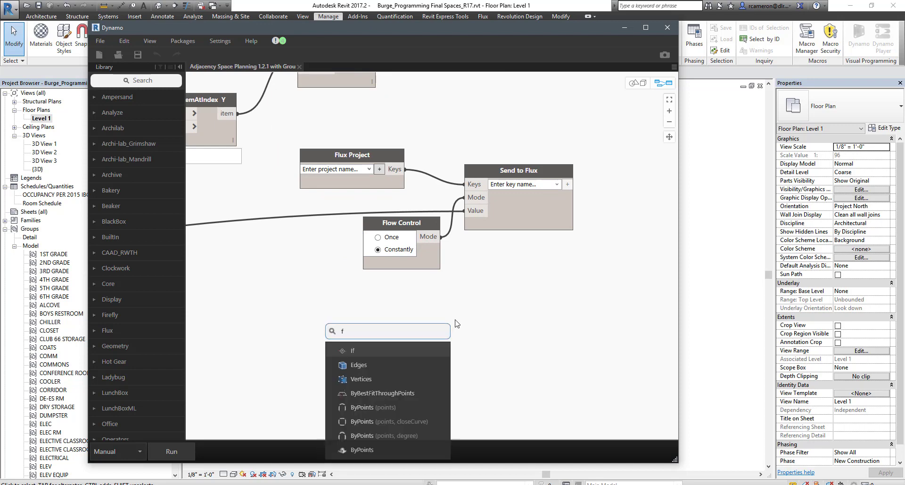
pyautogui.write('lux')
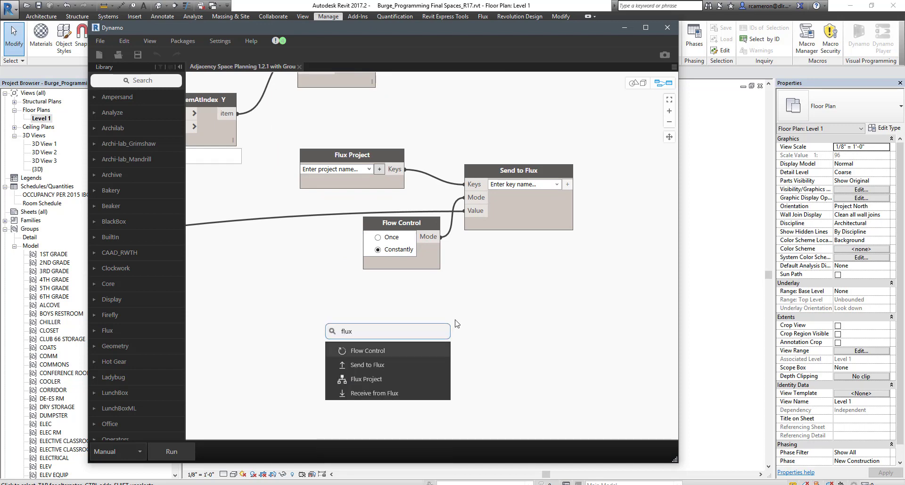
pyautogui.moveTo(393, 378)
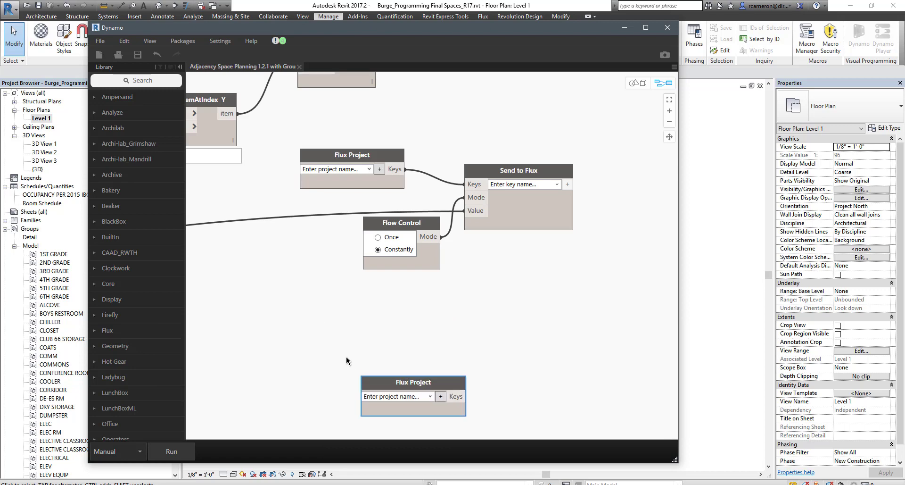
pyautogui.click(379, 169)
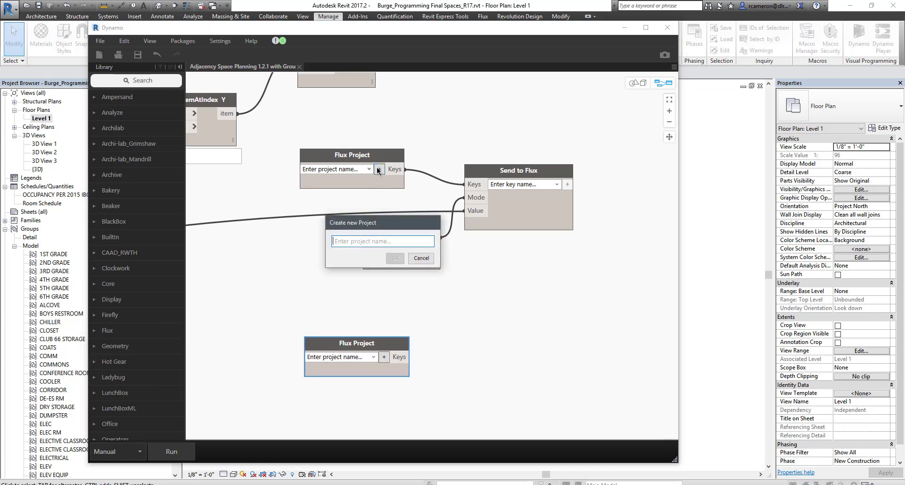
pyautogui.click(369, 169)
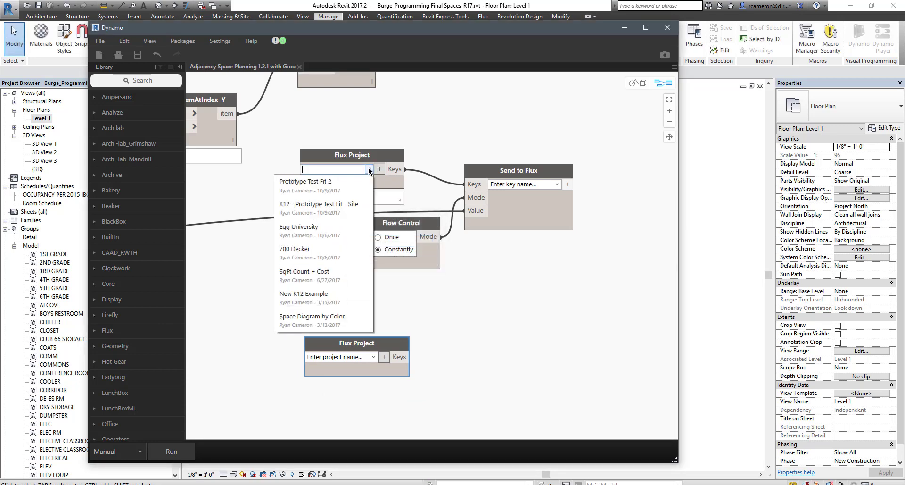
pyautogui.click(305, 181)
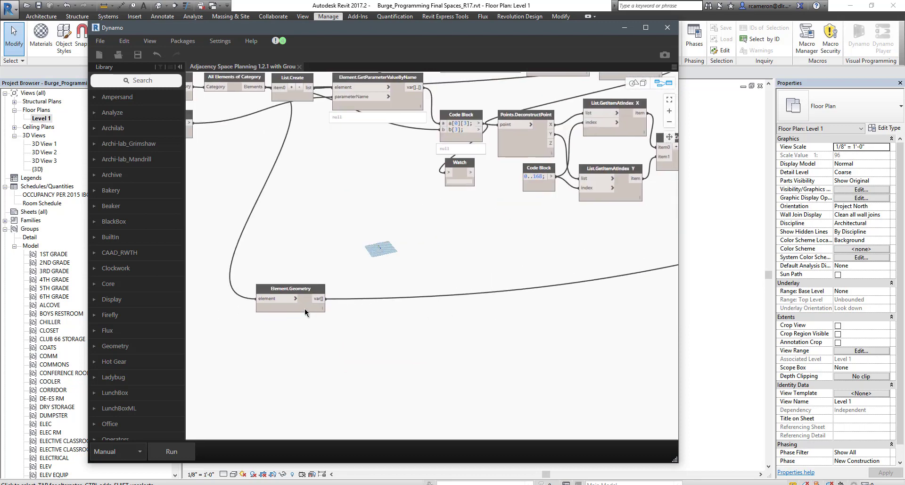
# Move the Element.Geometry node higher on the canvas and run the space planning script.
pyautogui.moveTo(290, 288); pyautogui.dragTo(411, 273)
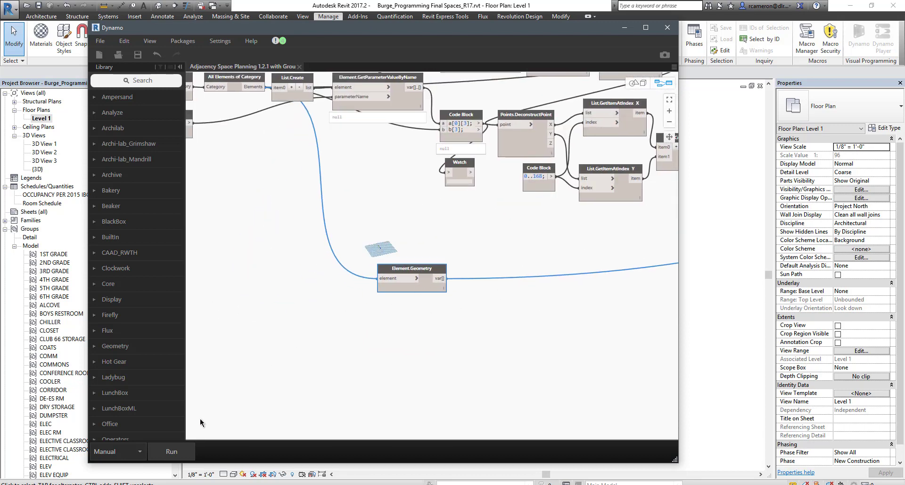
pyautogui.click(172, 451)
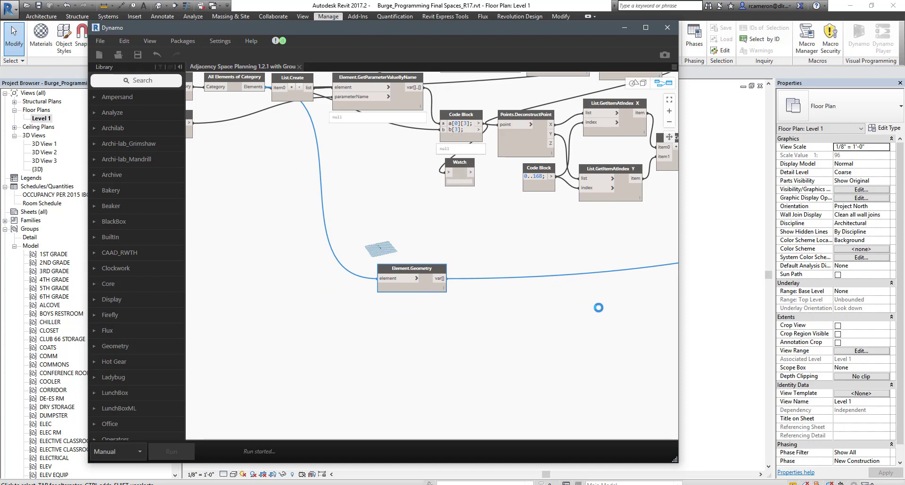
pyautogui.click(171, 450)
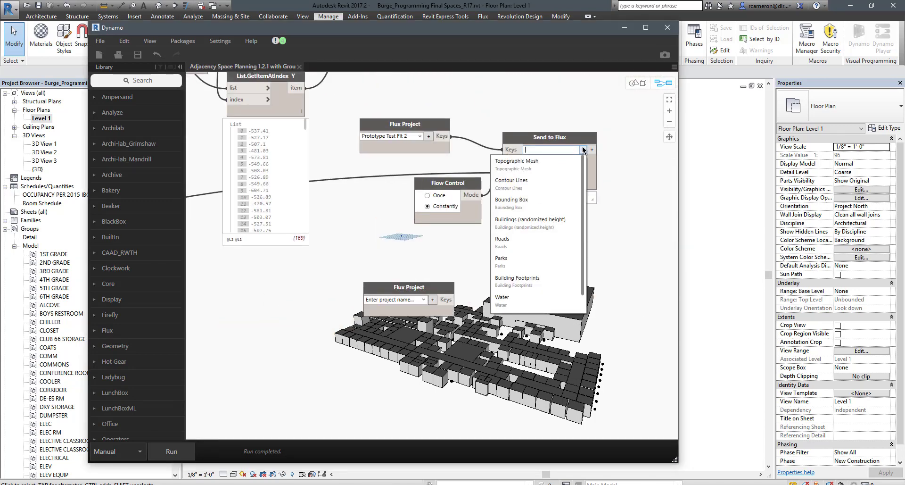
# Create a new Flux key named 'Building Footprint Test Fit'.
pyautogui.click(591, 149)
pyautogui.write('Building Footprint')
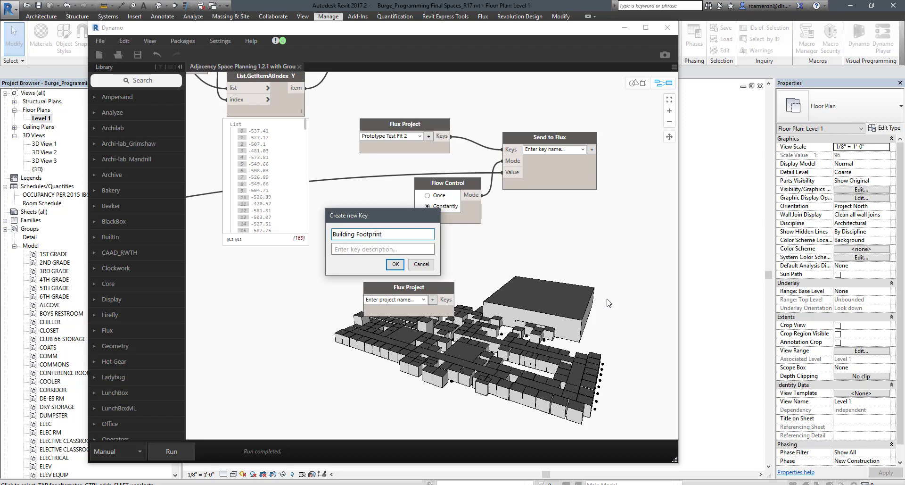
pyautogui.write('Test Fit')
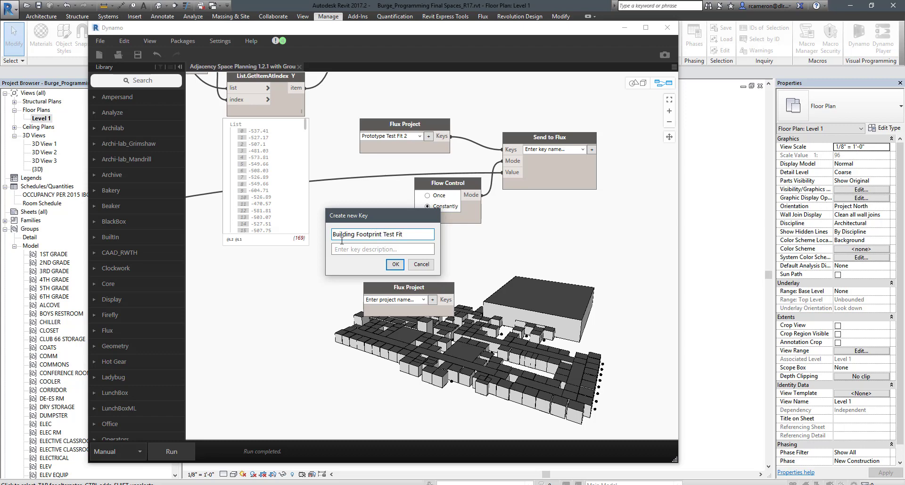
pyautogui.write('Bld')
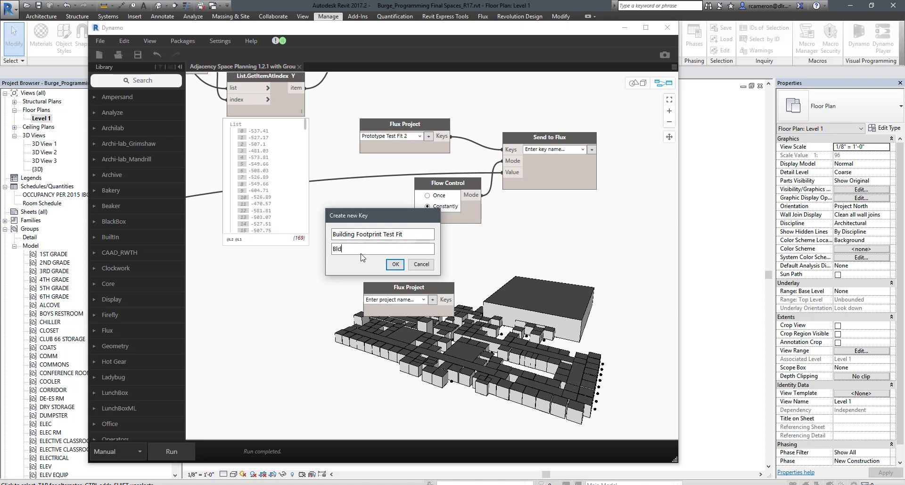
pyautogui.click(395, 264)
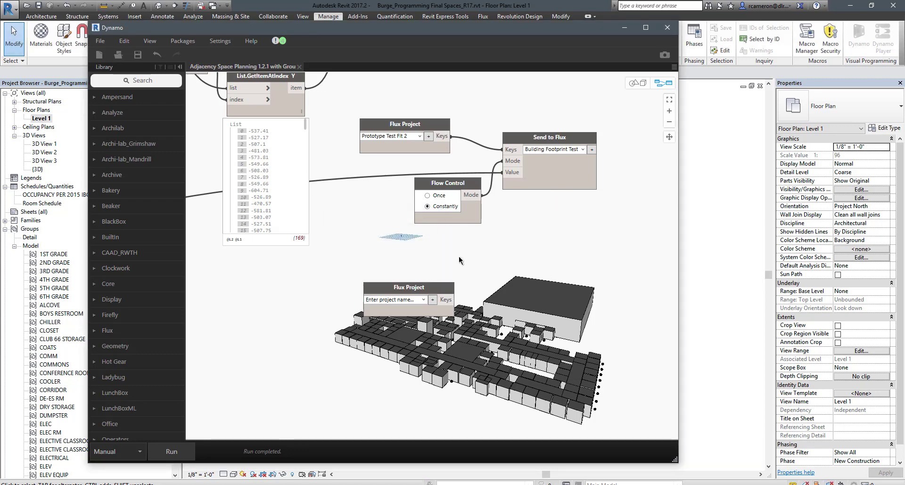
# Add a Send to Flux node and delete the extra unconfigured Flux nodes.
pyautogui.rightClick(460, 261)
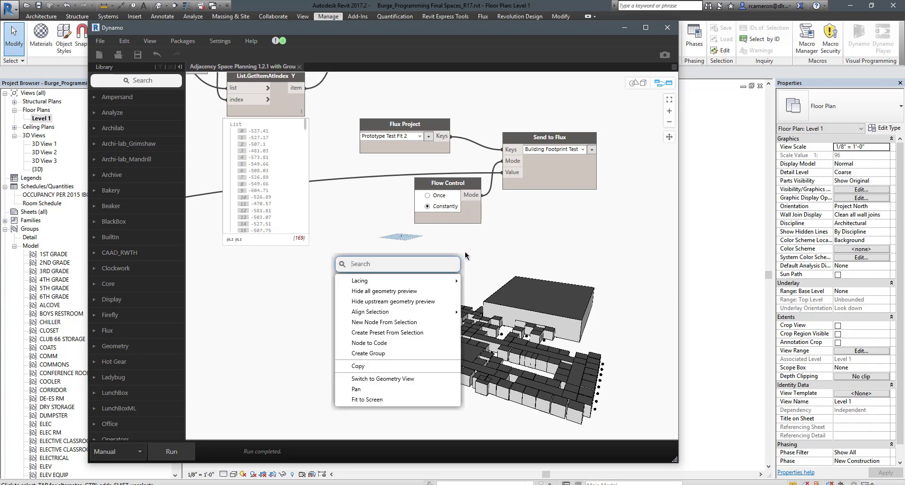
pyautogui.write('flo')
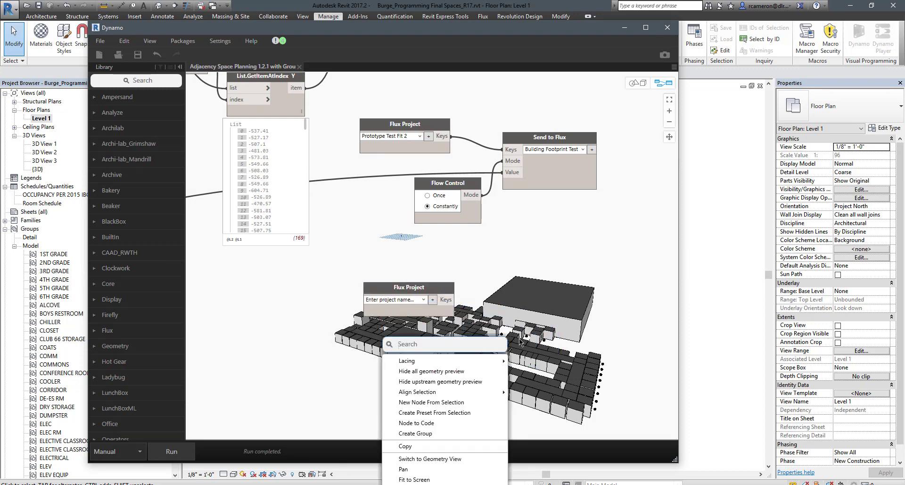
pyautogui.write('s')
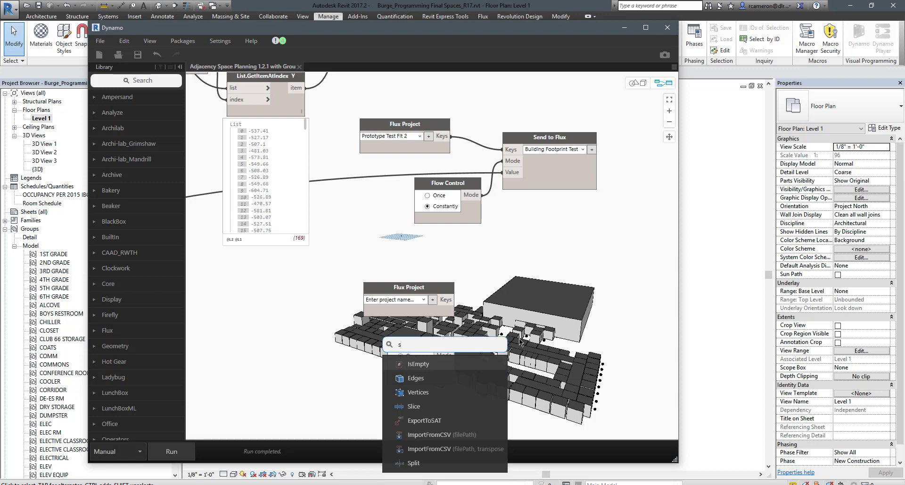
pyautogui.write('end to f')
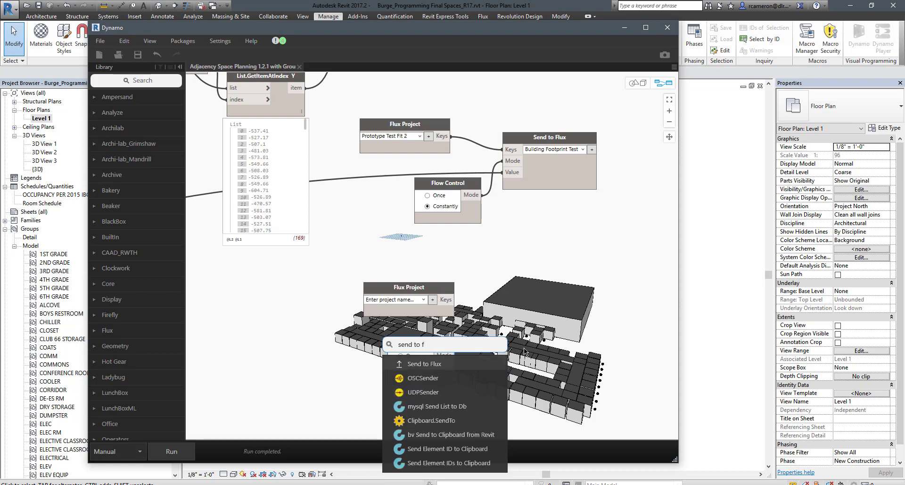
pyautogui.click(422, 363)
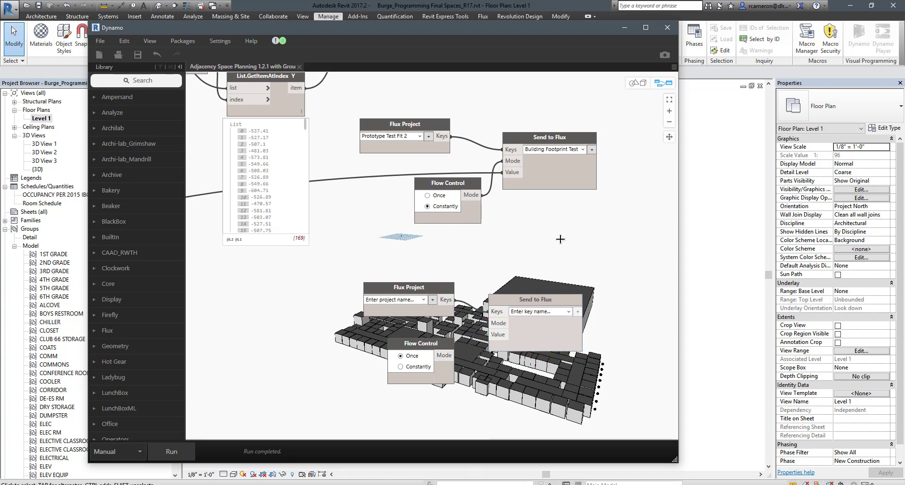
pyautogui.moveTo(560, 239); pyautogui.dragTo(397, 394)
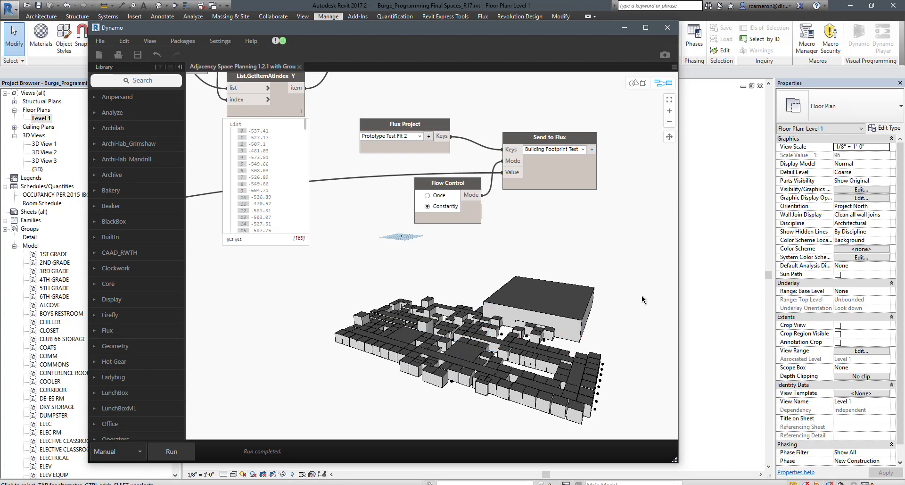
pyautogui.click(667, 27)
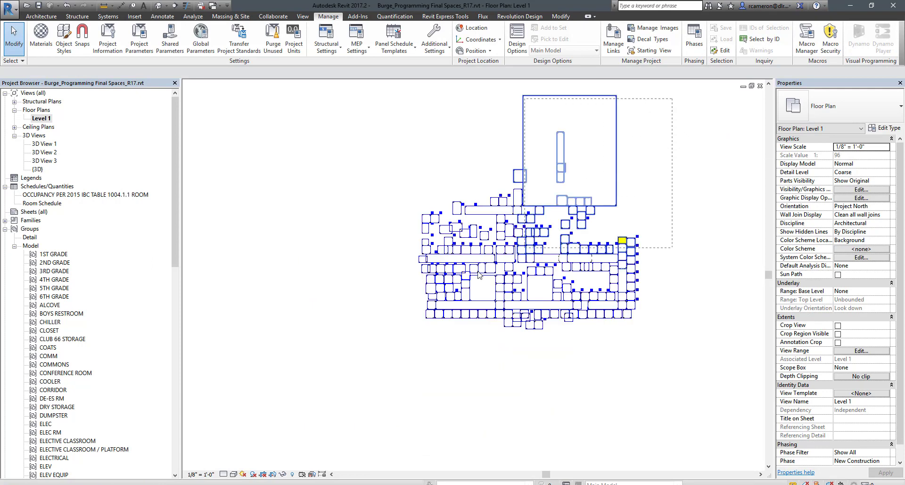
# Enter a 935' Offset for all 169 selected Space Planning Box instances.
pyautogui.click(622, 240)
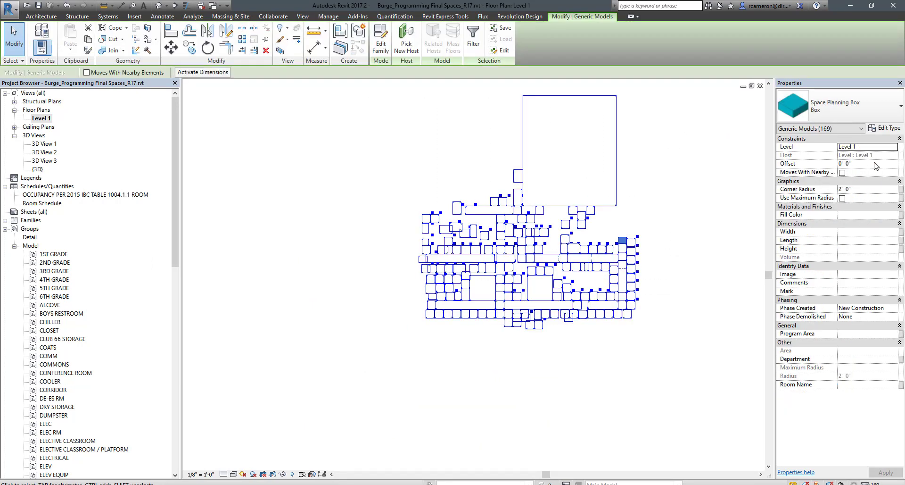
pyautogui.moveTo(873, 168)
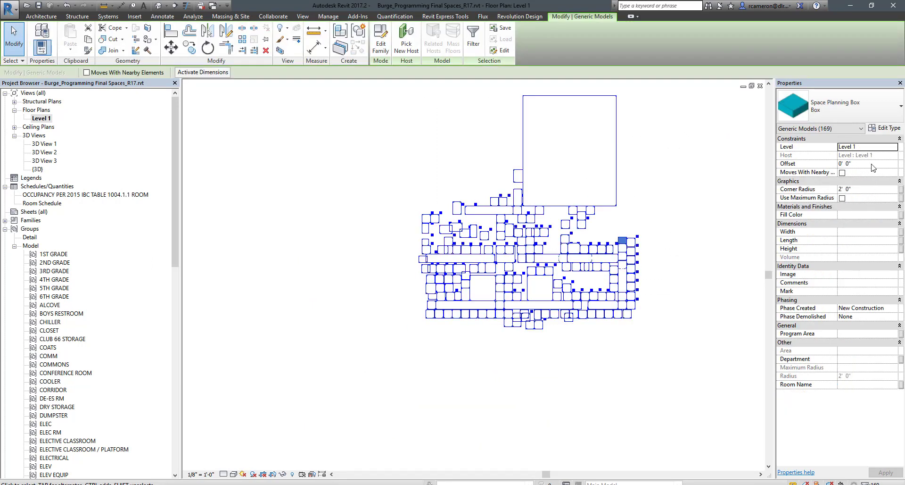
pyautogui.write('935')
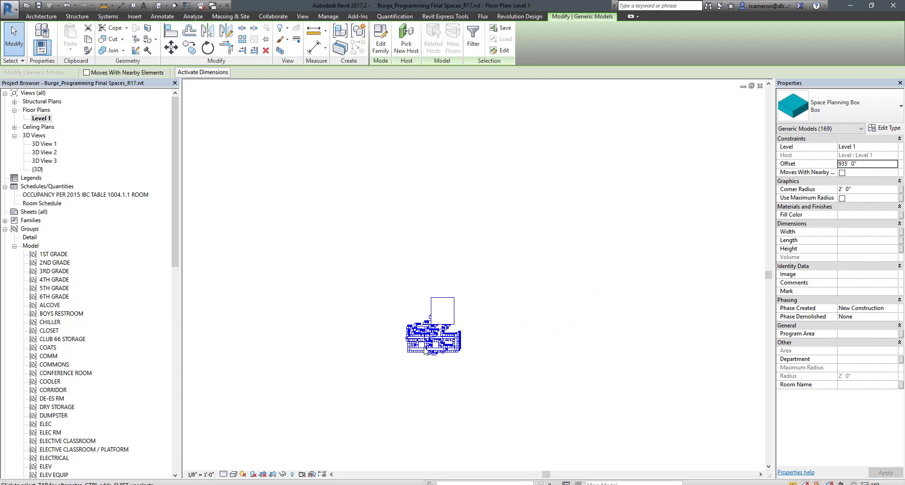
pyautogui.moveTo(476, 393)
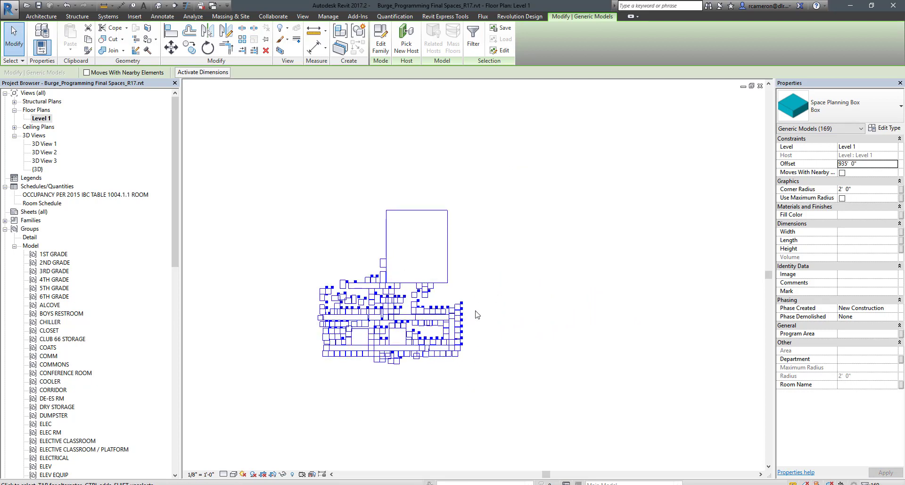
pyautogui.moveTo(197, 101)
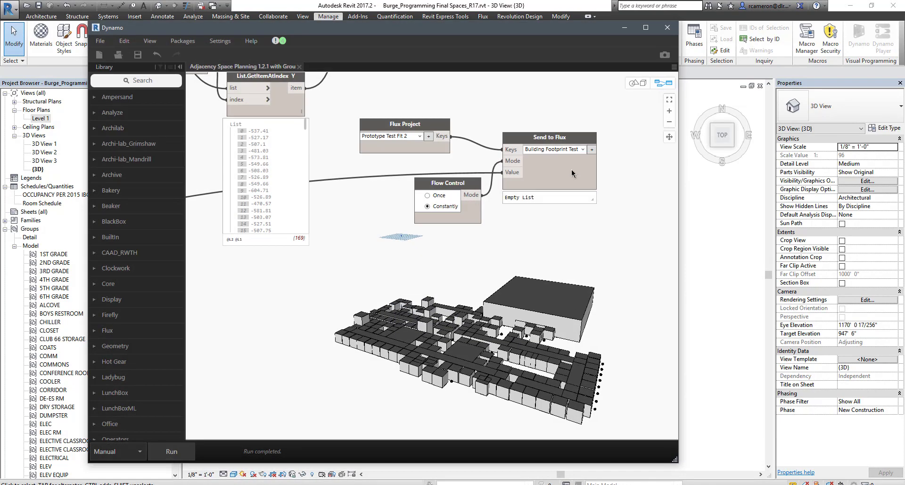
# Run the Dynamo graph to push the school boxes to Flux.
pyautogui.click(171, 450)
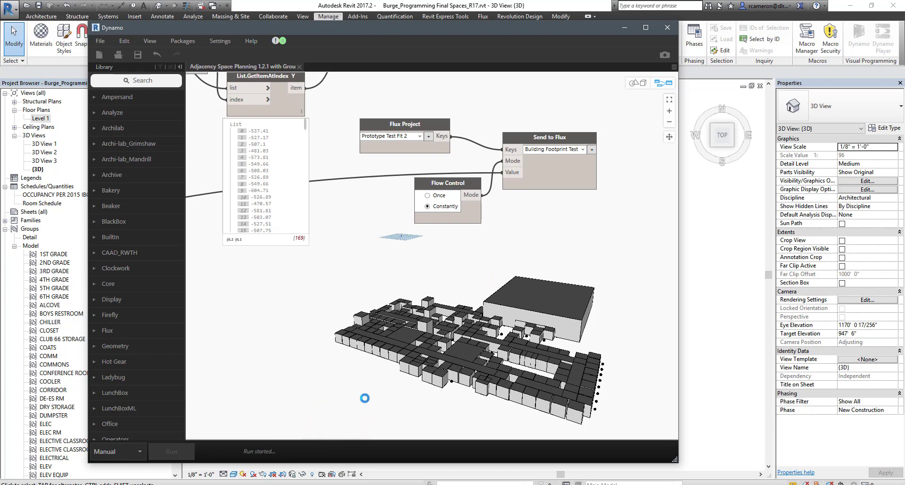
pyautogui.moveTo(427, 348)
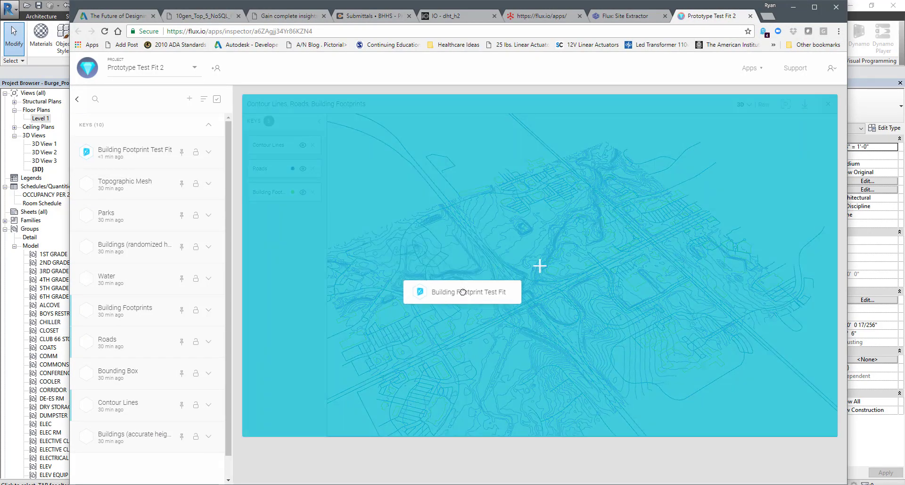
pyautogui.moveTo(480, 269)
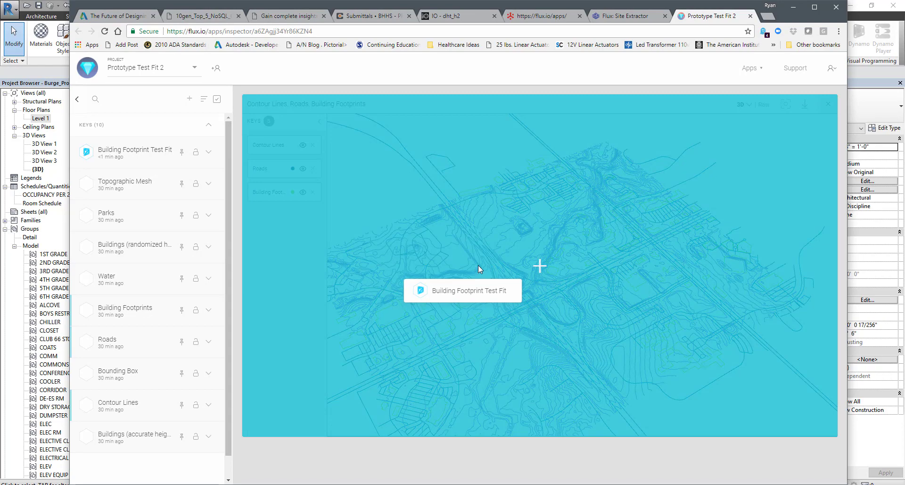
# Add the Building Footprint Test Fit key to the Flux viewer and zoom to the boxes on the site.
pyautogui.click(462, 290)
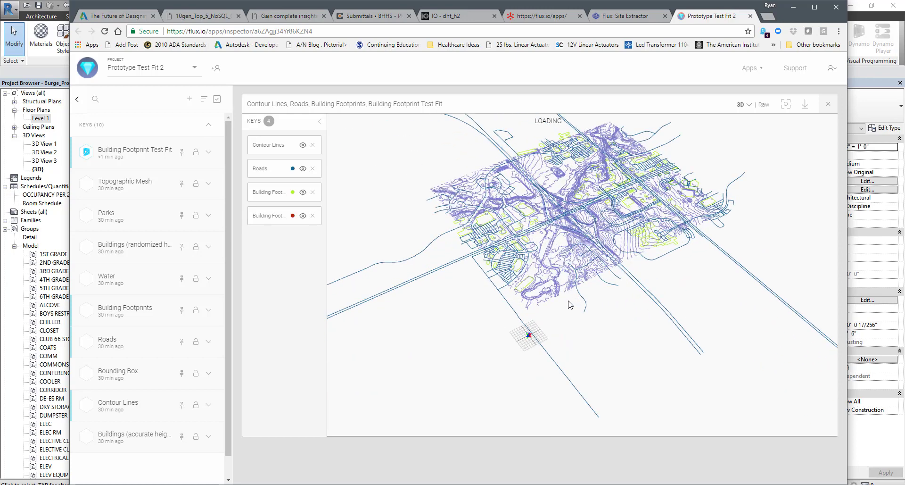
pyautogui.moveTo(570, 305); pyautogui.dragTo(597, 307)
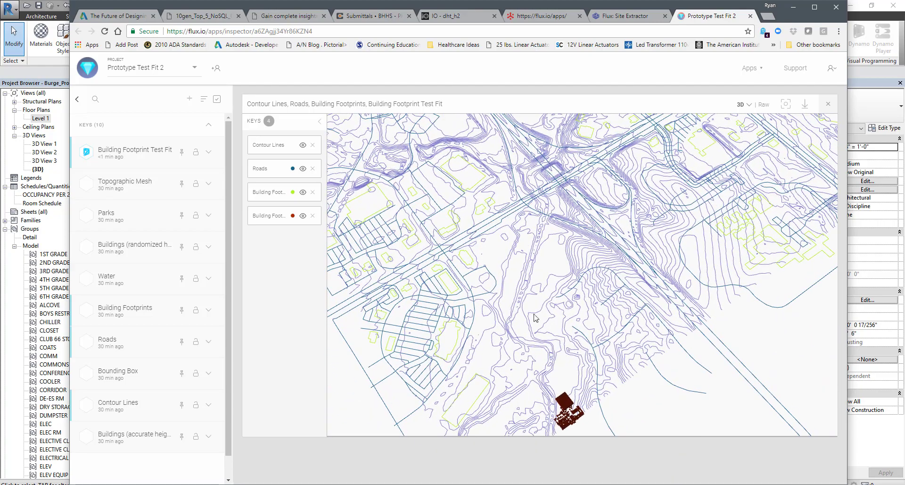
pyautogui.moveTo(535, 319); pyautogui.dragTo(557, 371)
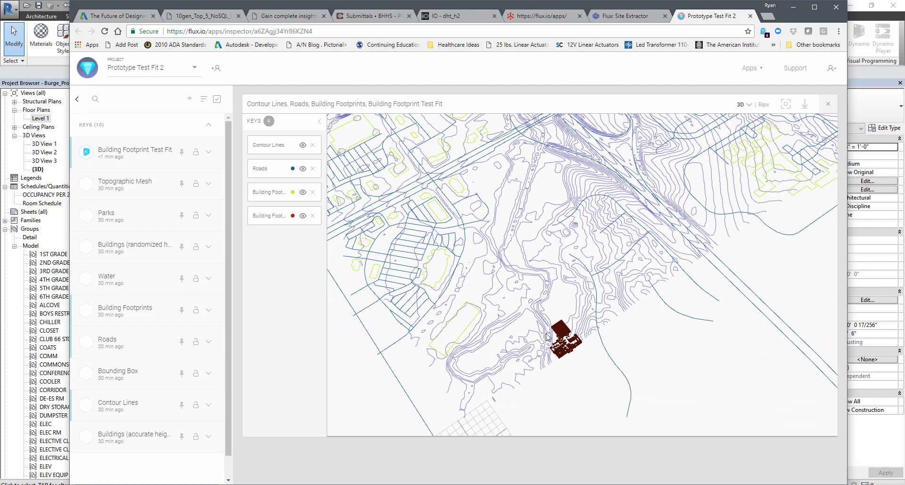
pyautogui.moveTo(581, 347)
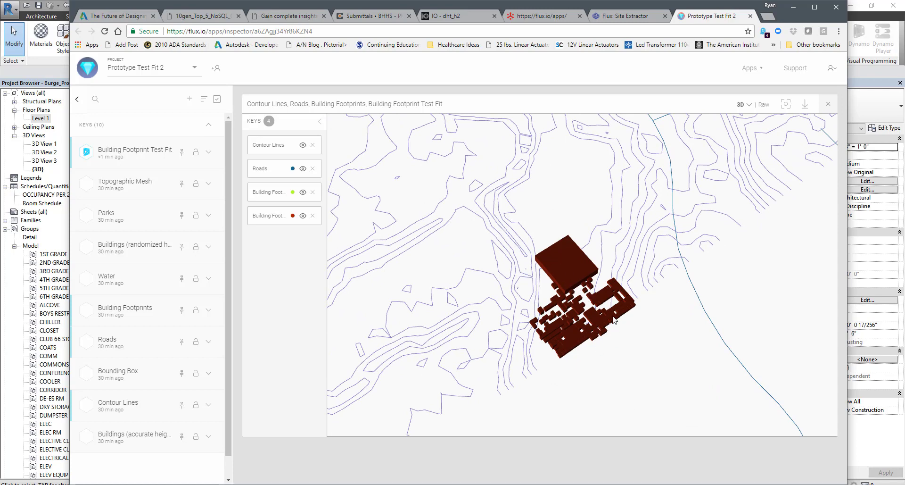
pyautogui.moveTo(568, 354)
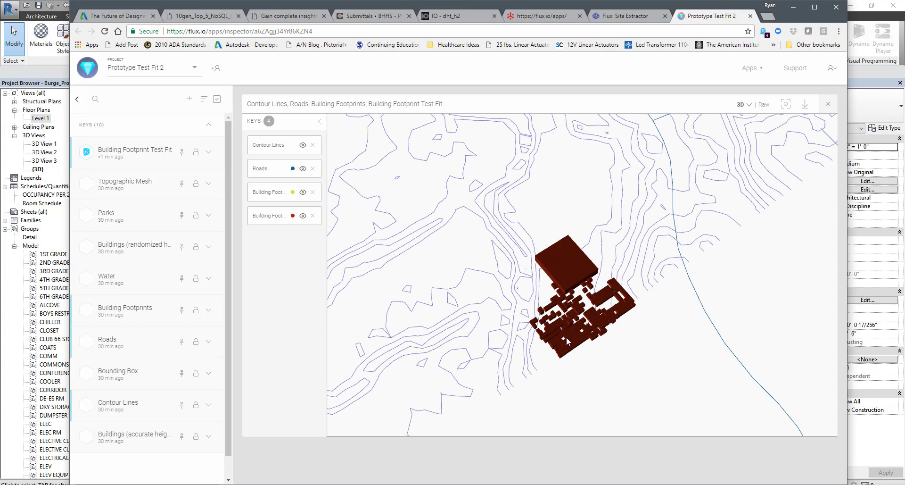
pyautogui.moveTo(549, 360)
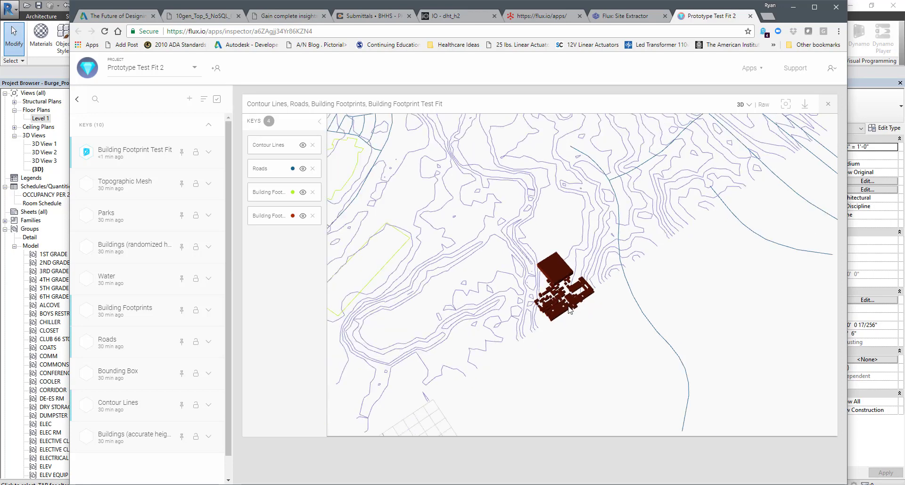
pyautogui.moveTo(569, 265); pyautogui.dragTo(577, 317)
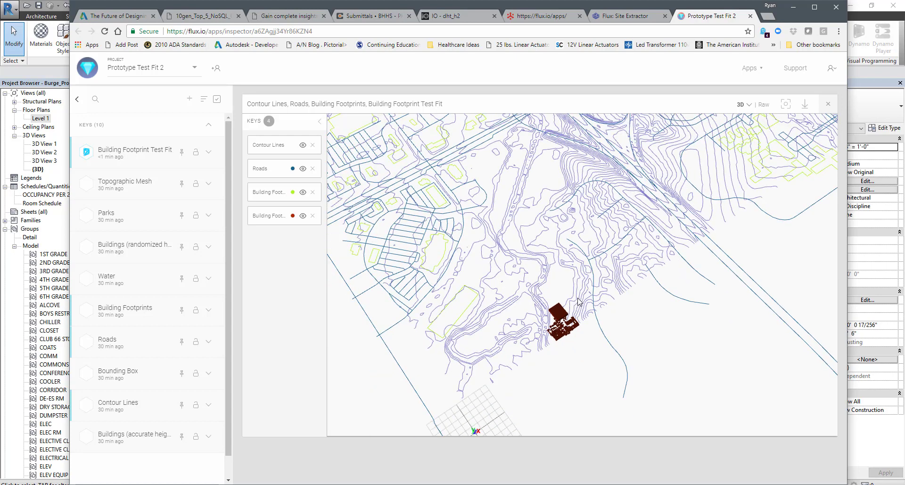
pyautogui.moveTo(613, 299)
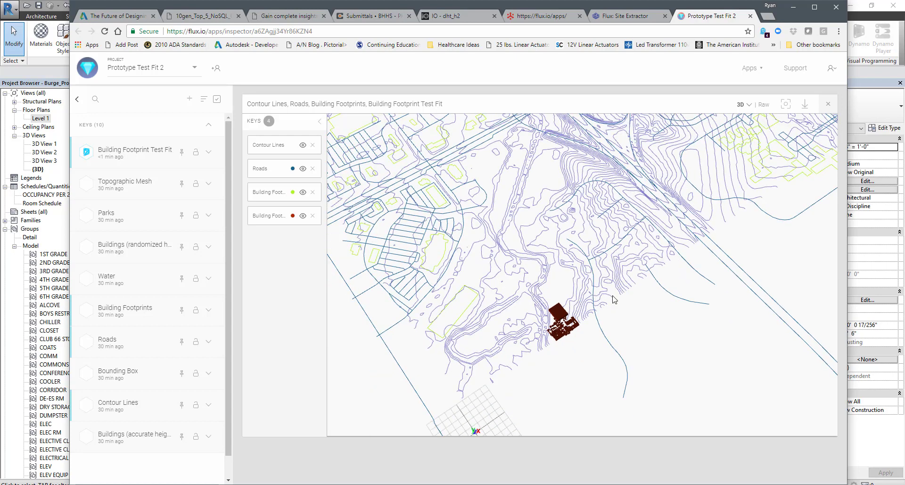
pyautogui.moveTo(572, 260)
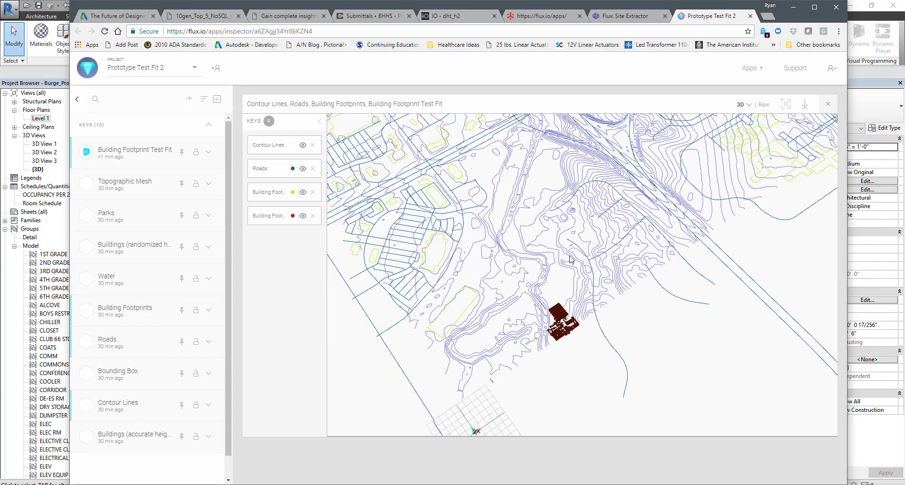